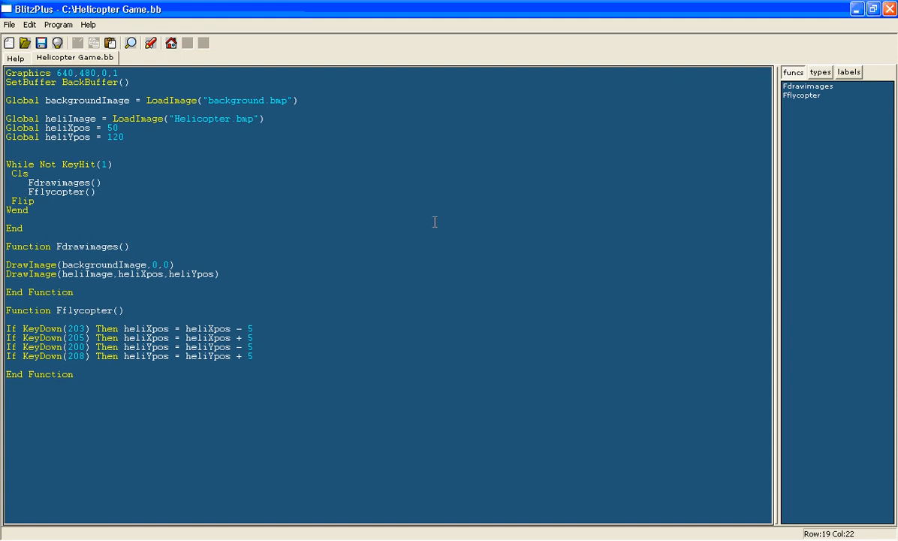
mouse_move(91, 376)
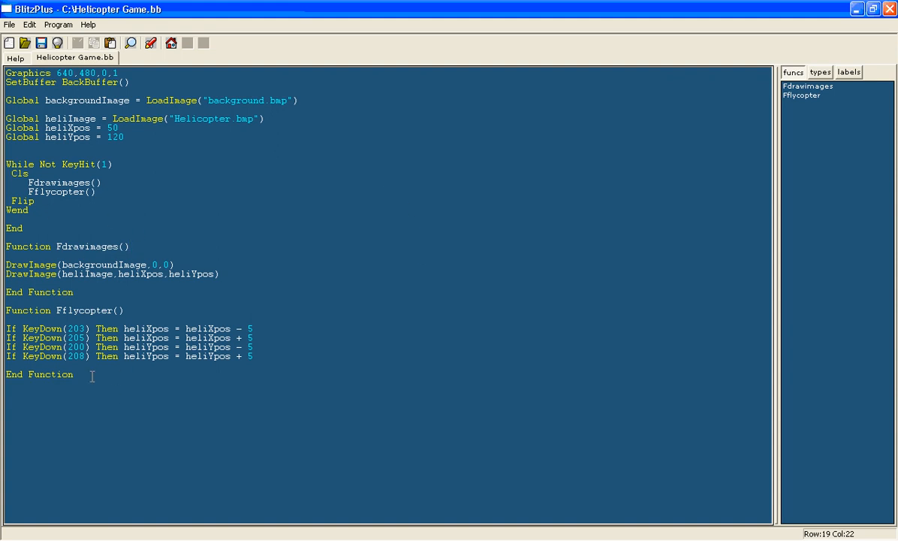
Draw the background with TileImage instead of DrawImage in Fdrawimages
left_click(96, 192)
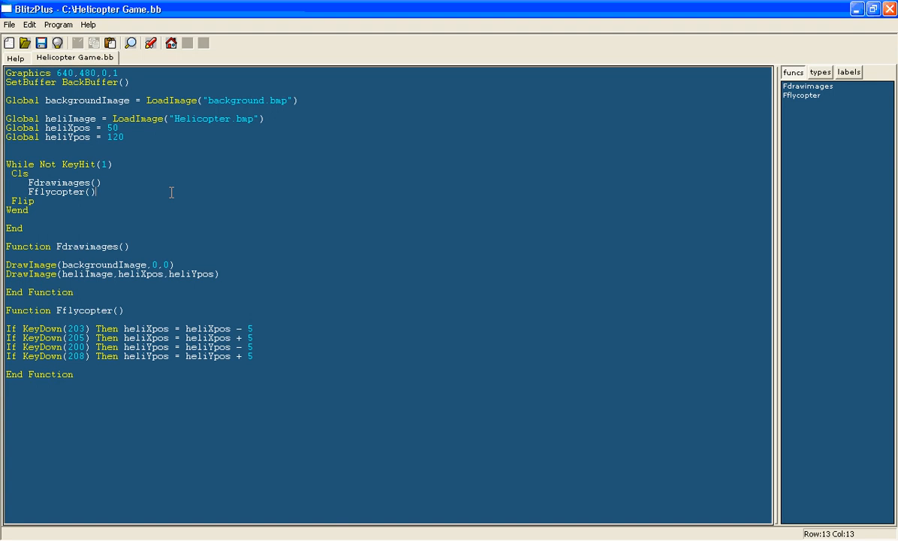
mouse_move(157, 343)
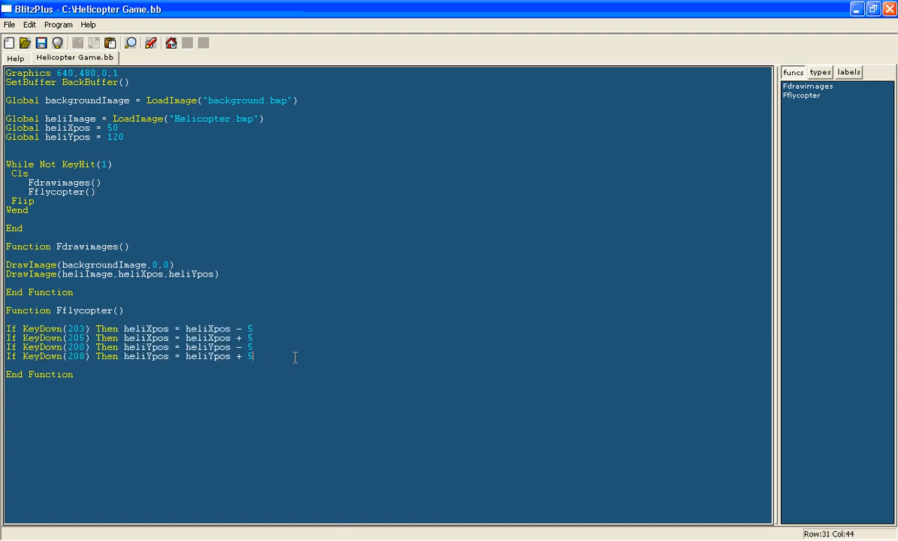
mouse_move(299, 267)
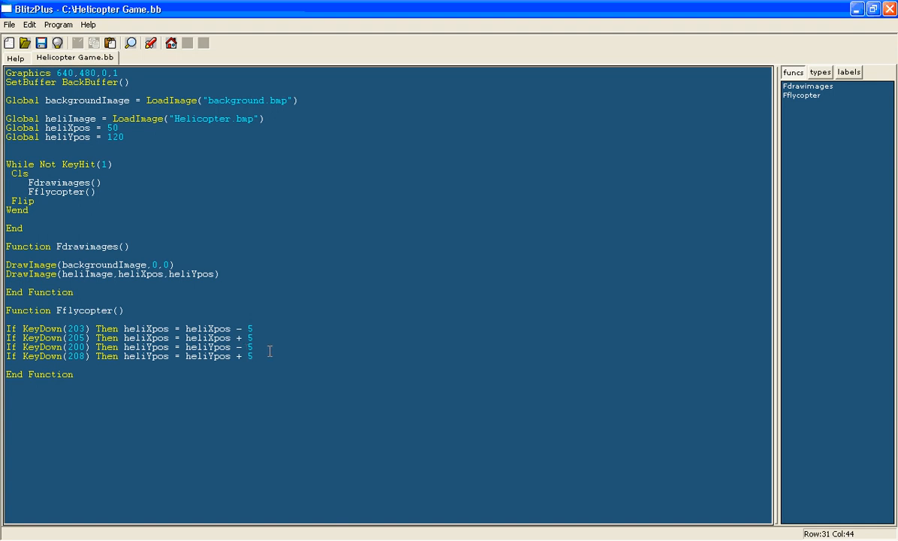
mouse_move(361, 357)
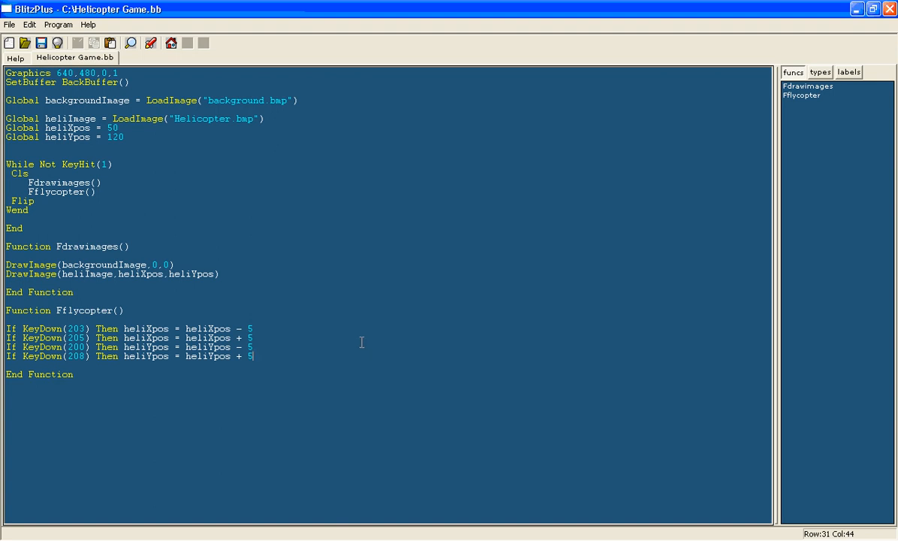
mouse_move(357, 313)
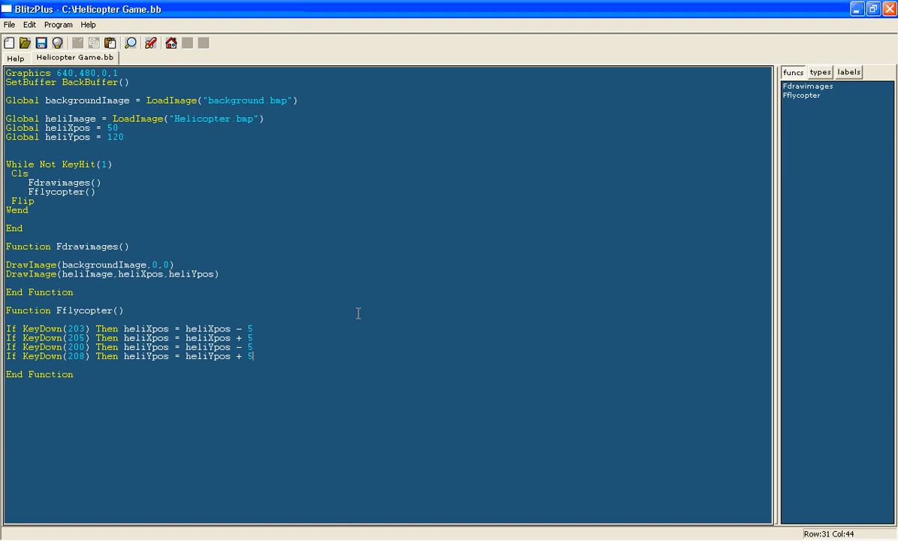
mouse_move(86, 171)
type("Tile")
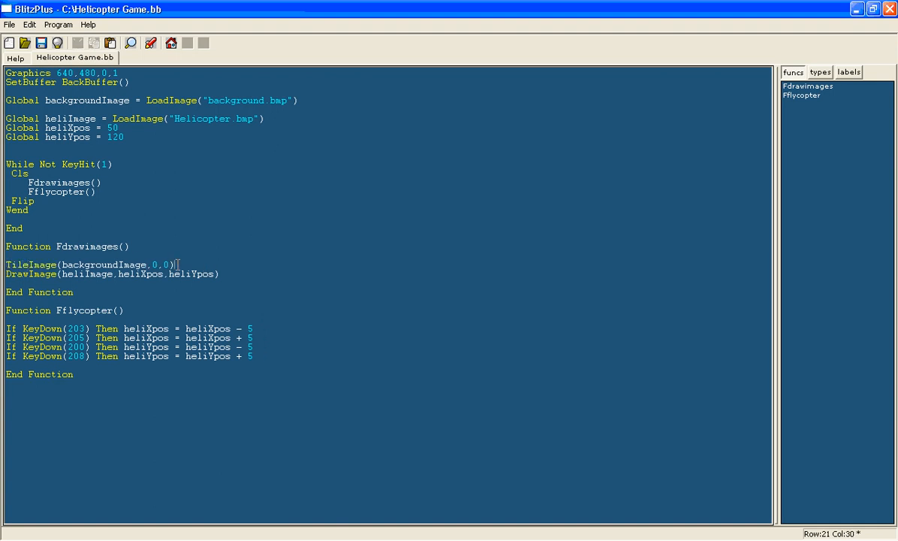
mouse_move(235, 279)
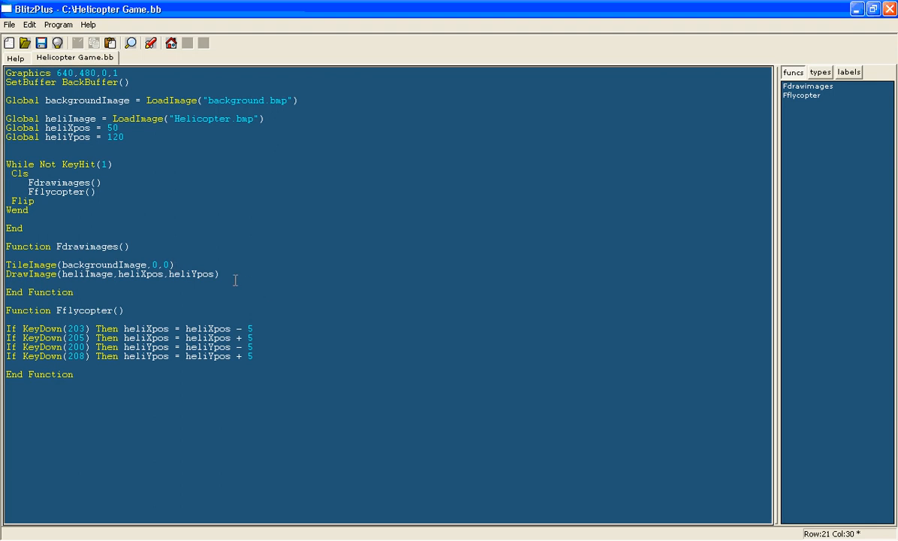
left_click(223, 273)
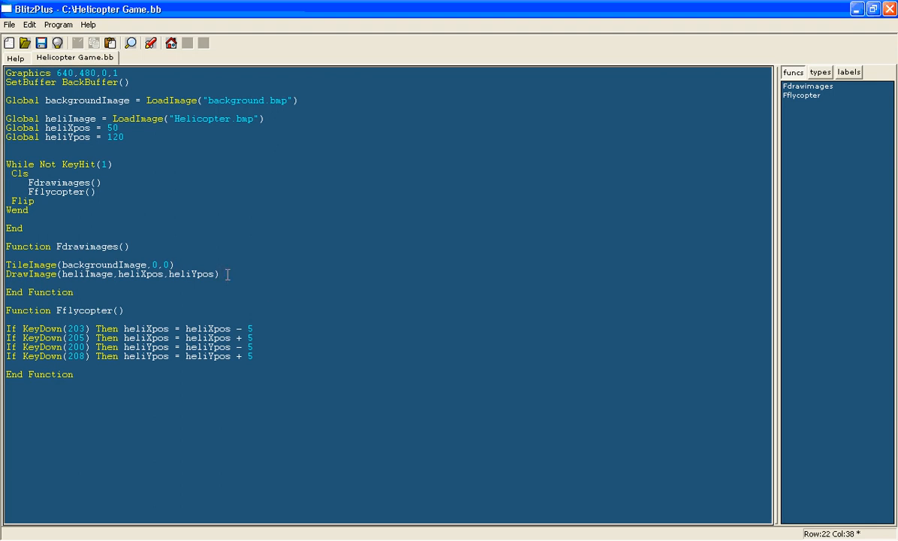
mouse_move(860, 141)
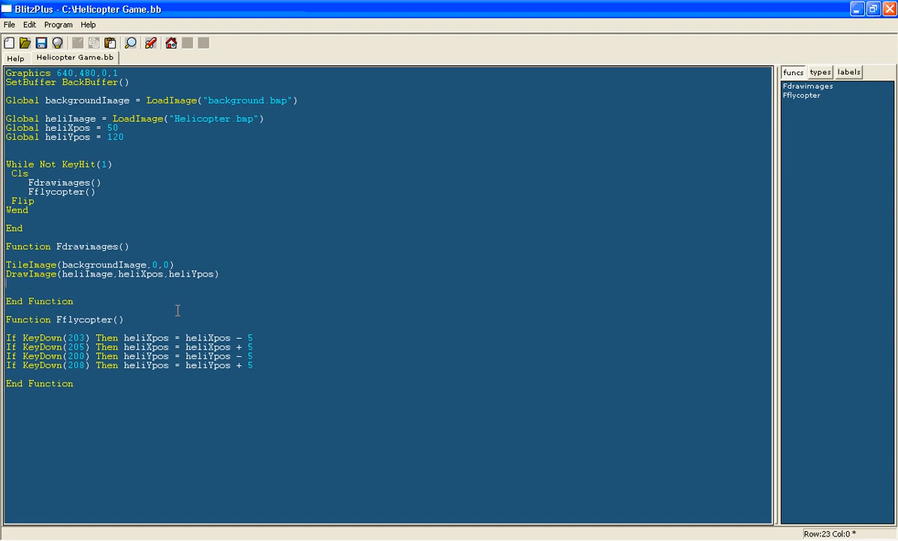
Call Fmoveimages() in the main loop and add an empty Function Fmoveimages() ... End Function
key("Return")
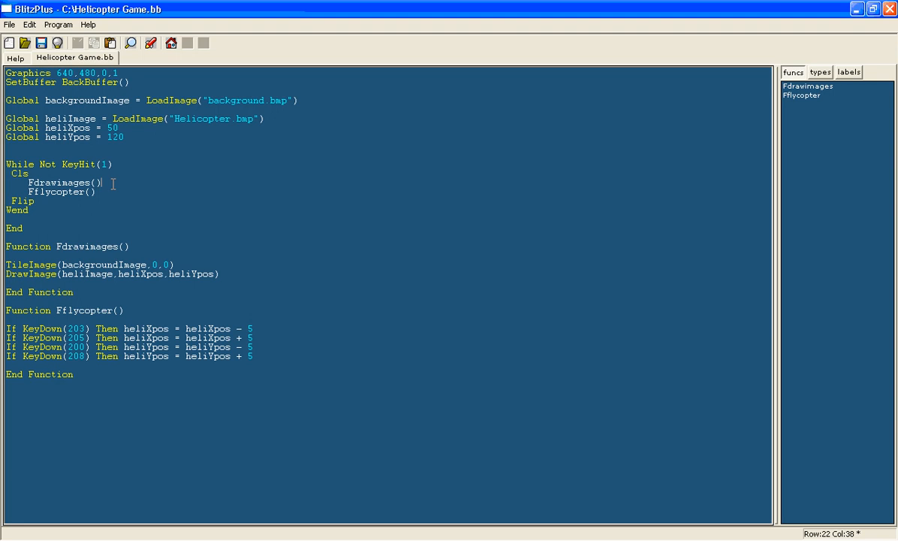
type("Fmoveim")
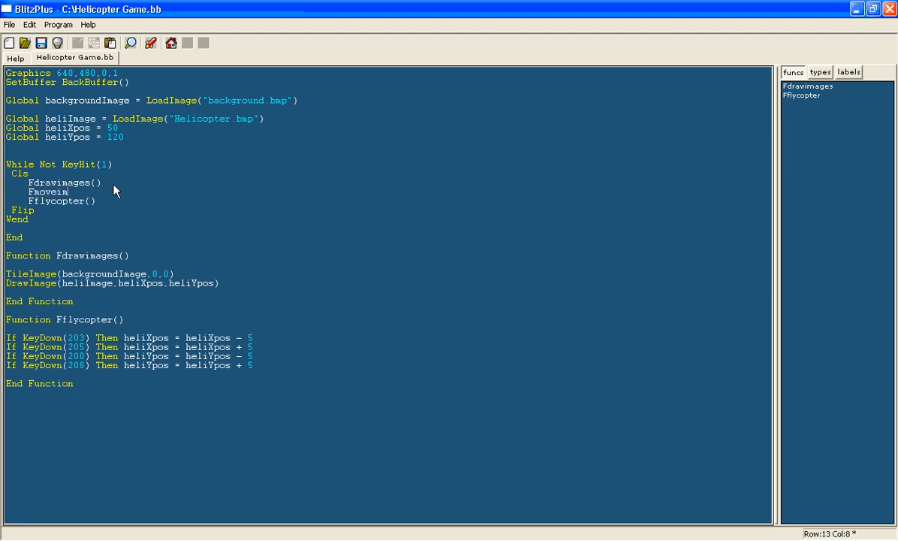
type("ages()")
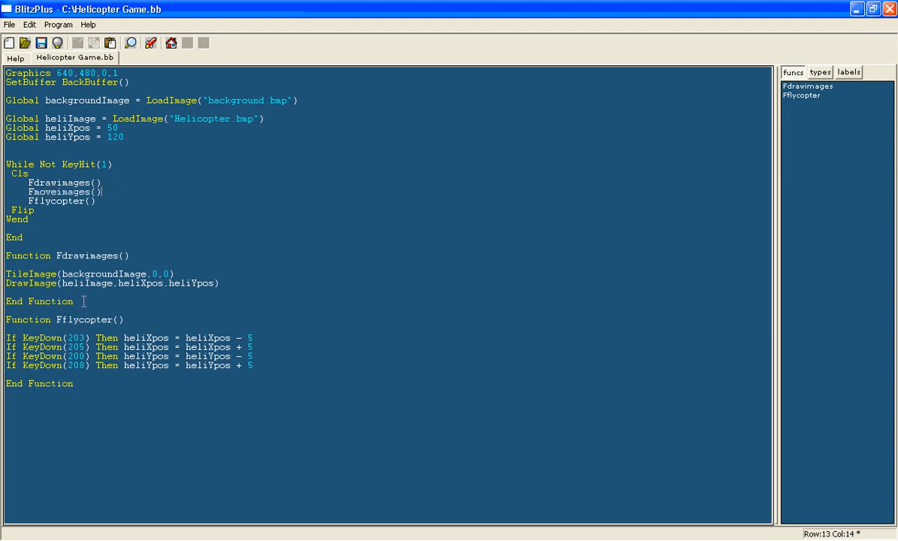
type("function Fmoveimages")
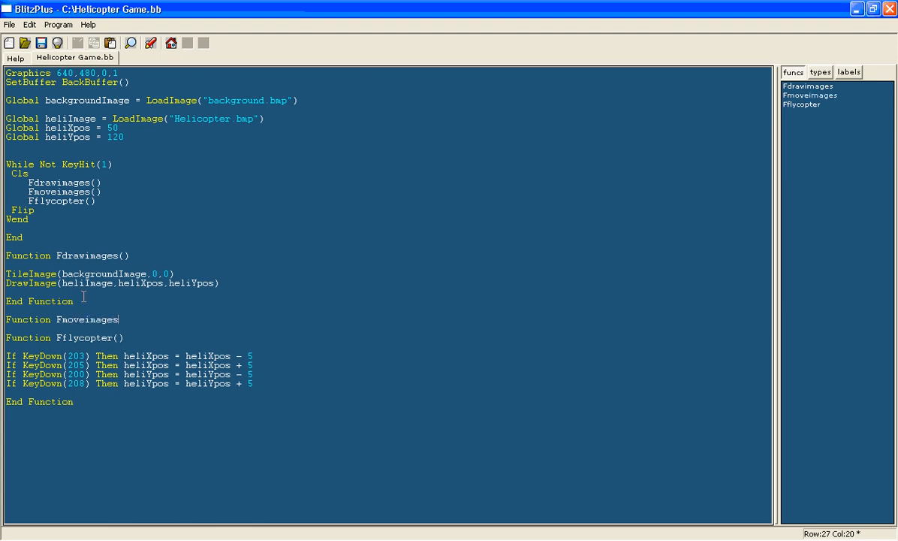
type("End function")
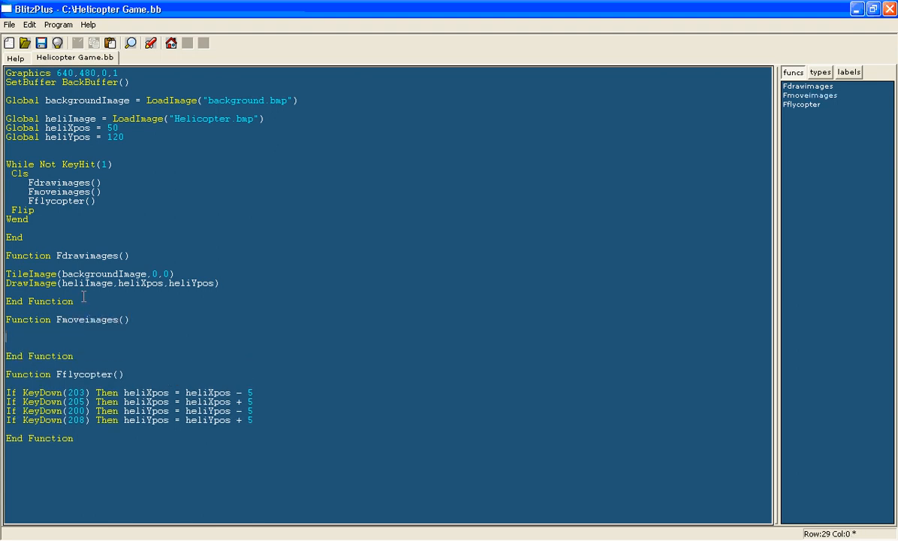
type("be")
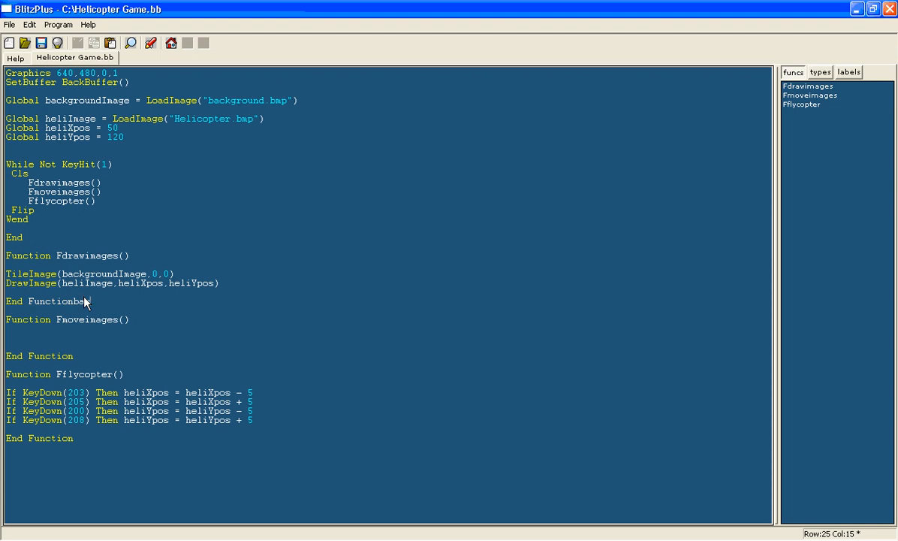
key("BackSpace")
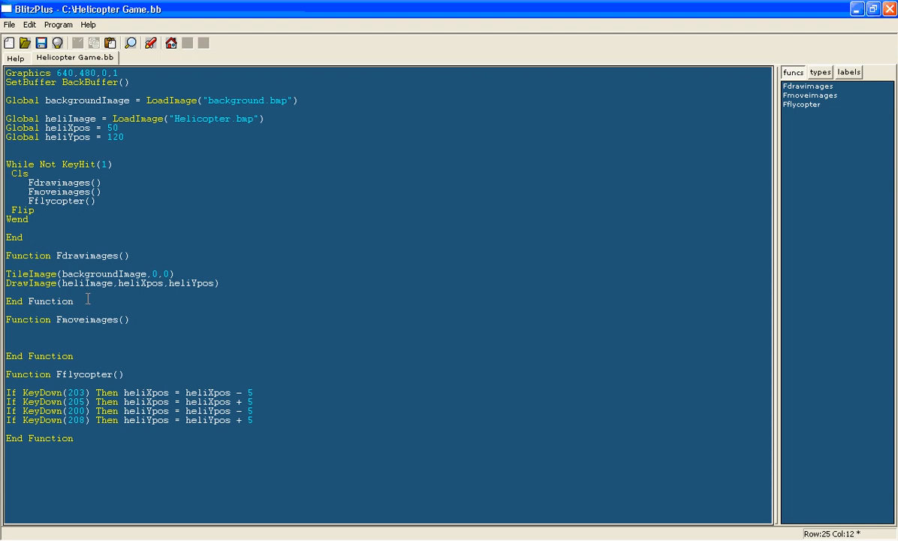
Inside Fmoveimages, write backgroundXpos = backgroundXpos - 5
type("back")
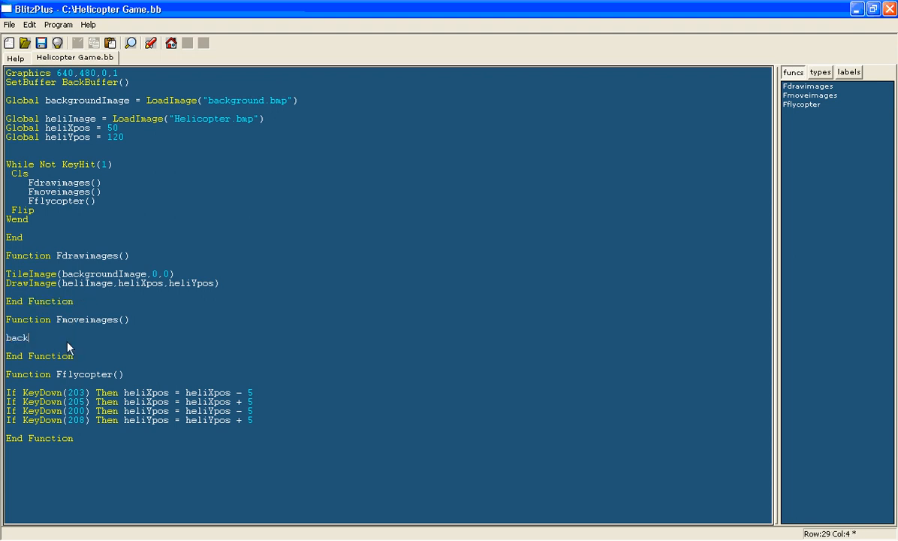
type("groundX")
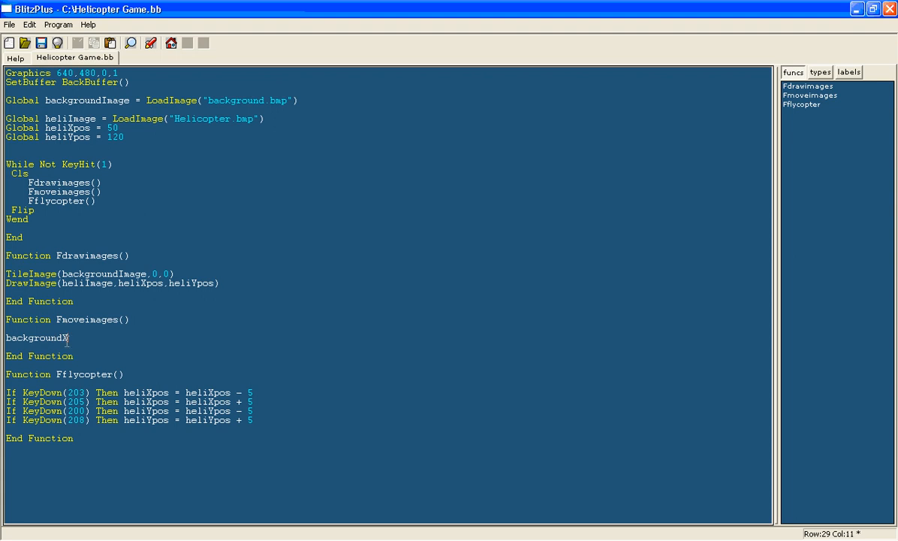
type("pos")
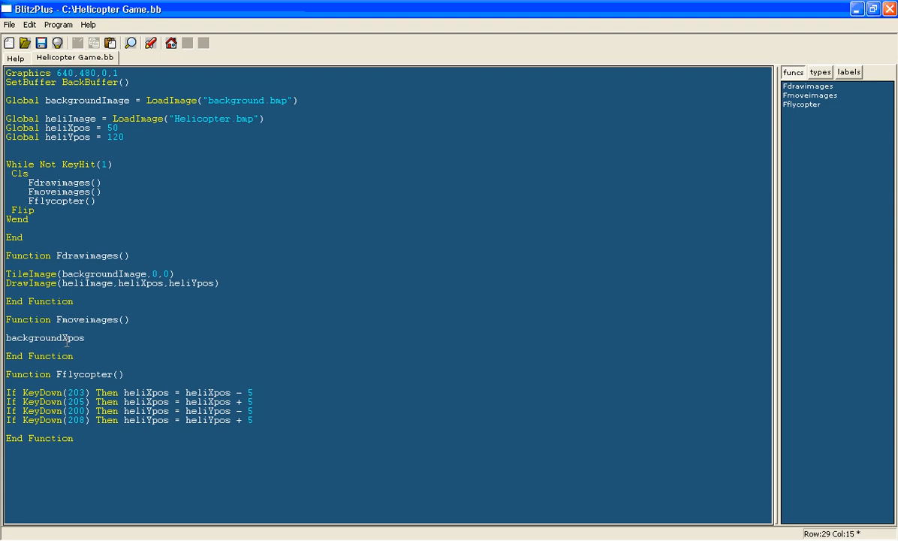
type("= backgroundXpos")
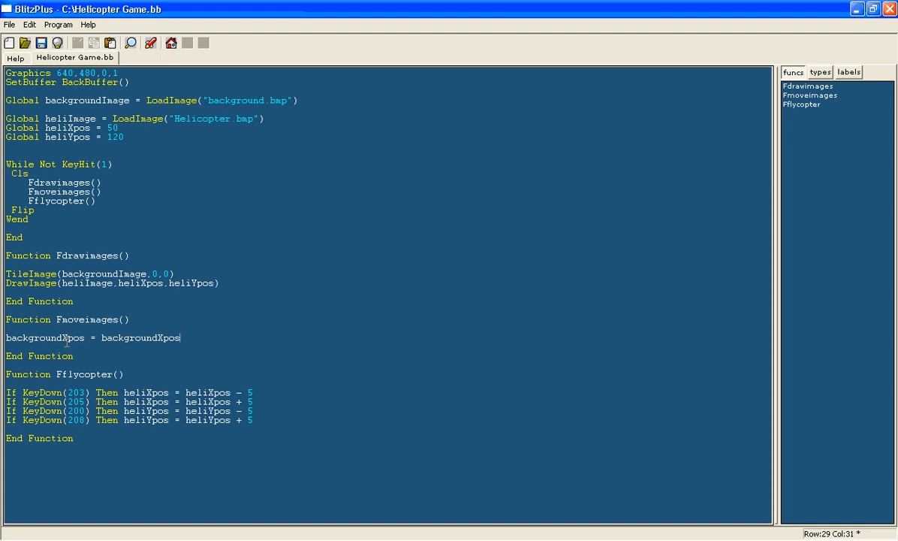
type("- 1")
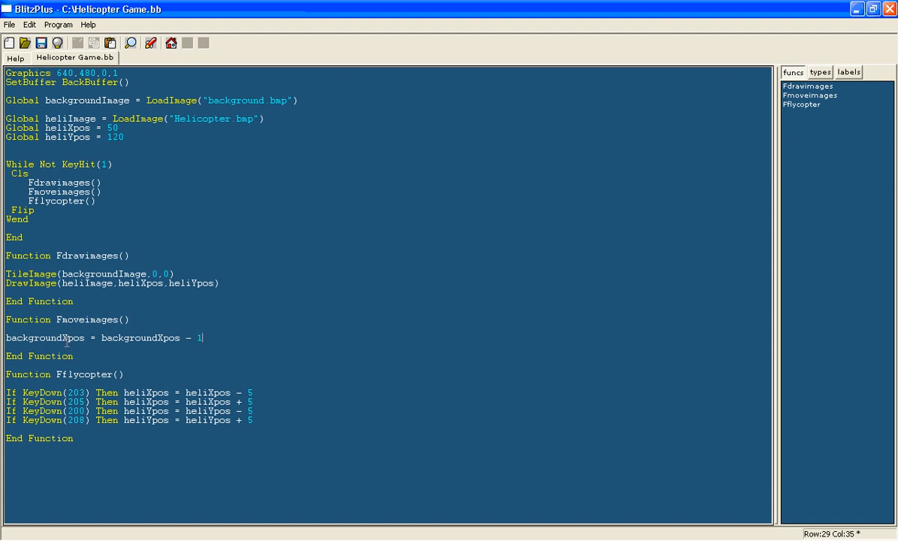
type("5")
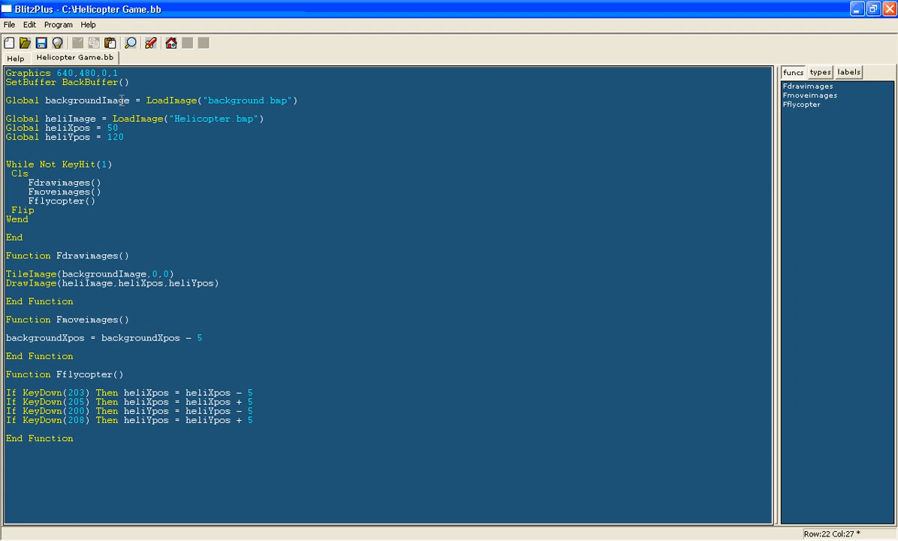
Declare Global backgroundXpos = 0 and use backgroundXpos as TileImage's x argument
type("global backgroundX")
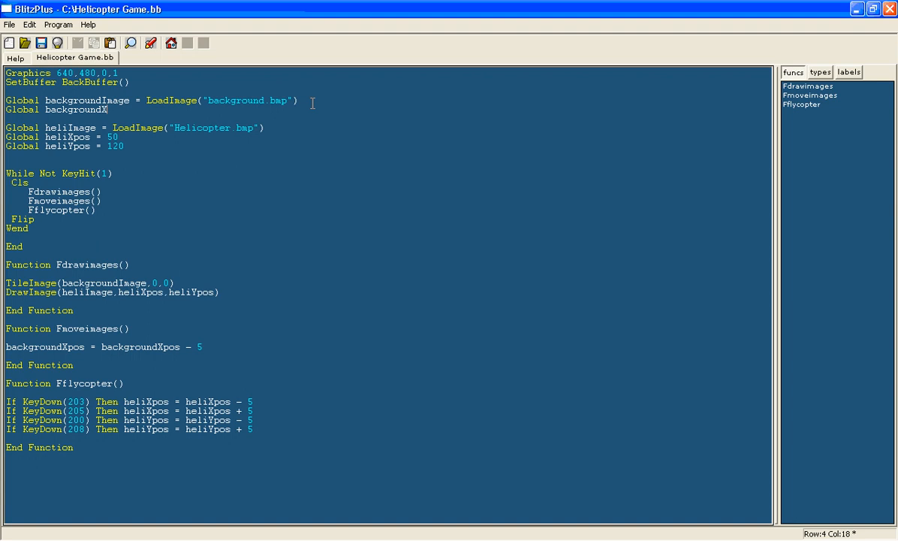
type("pos = 0")
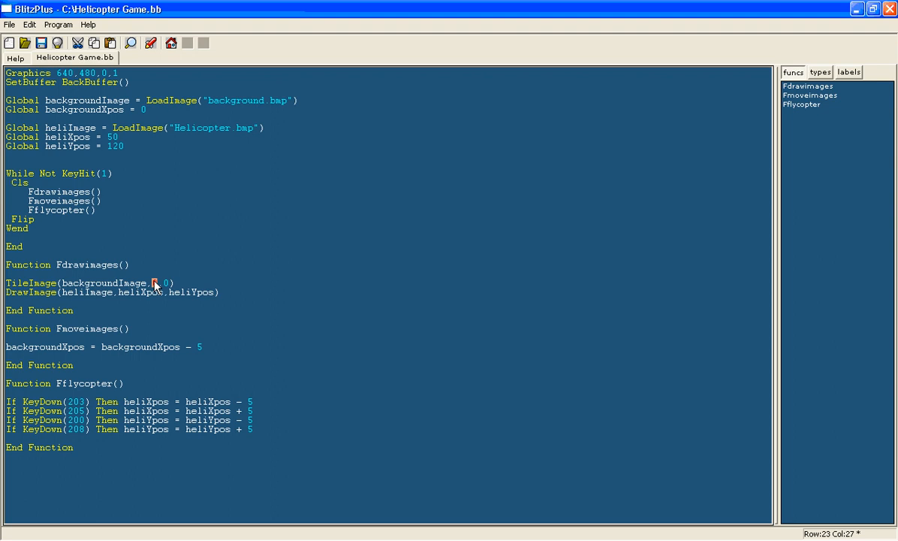
type("backgrd")
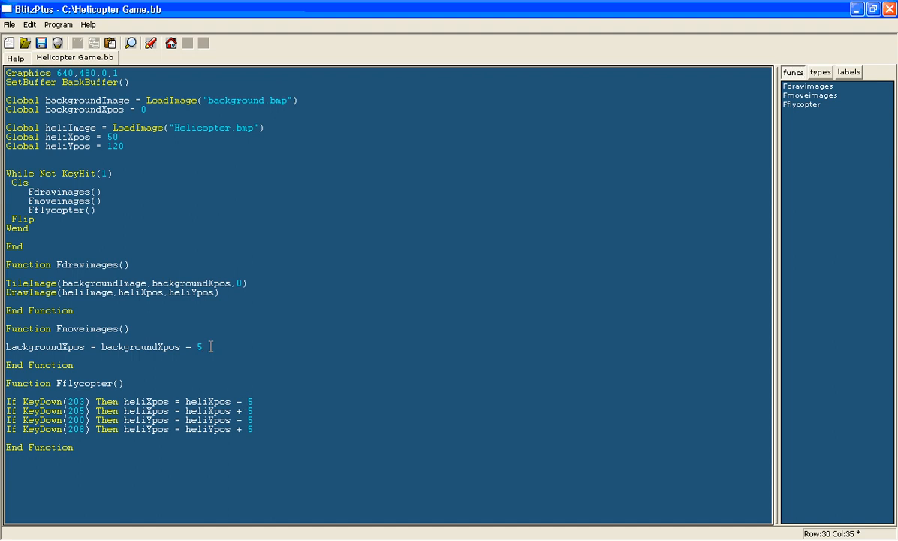
triple_click(98, 345)
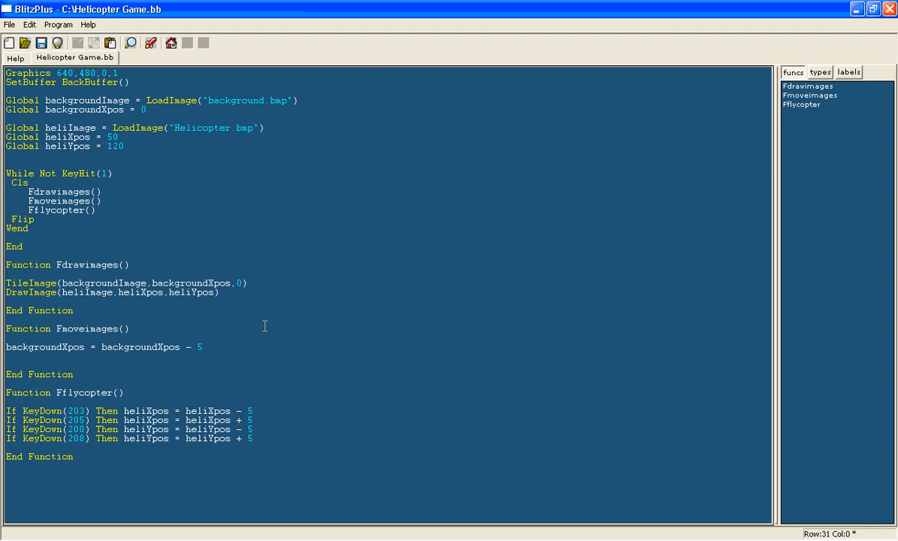
Add If backgroundXpos = -440 Then backgroundXpos = 0 to loop the scroll
type("If backgroundXpos")
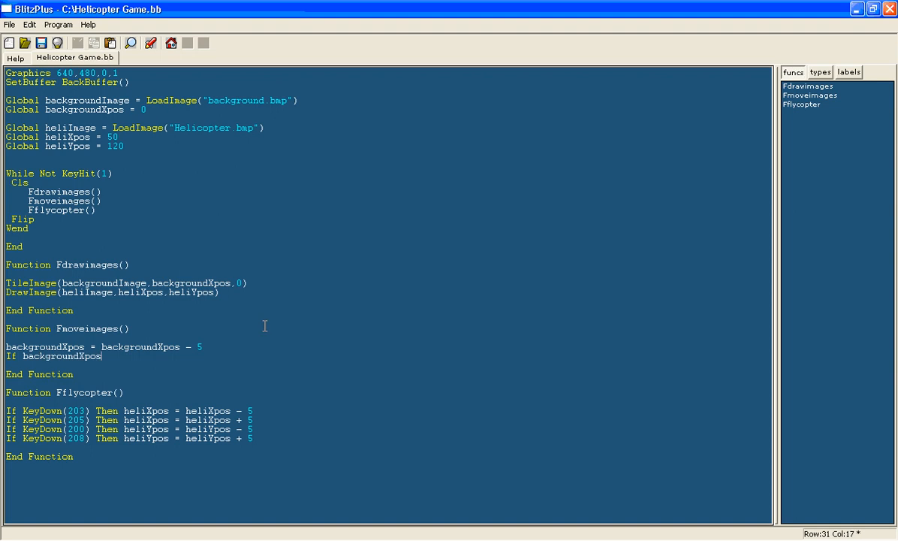
type("= -640")
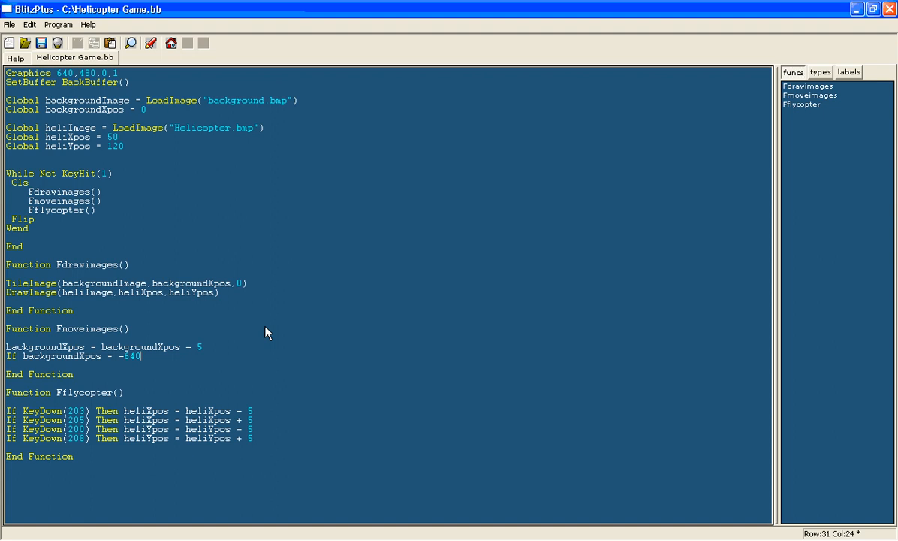
type("then")
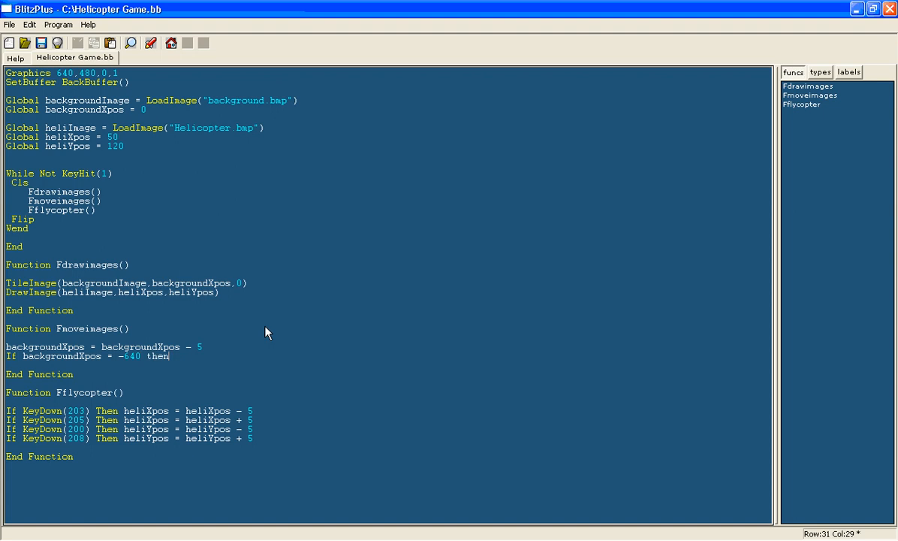
type("backgroundXpos = 0")
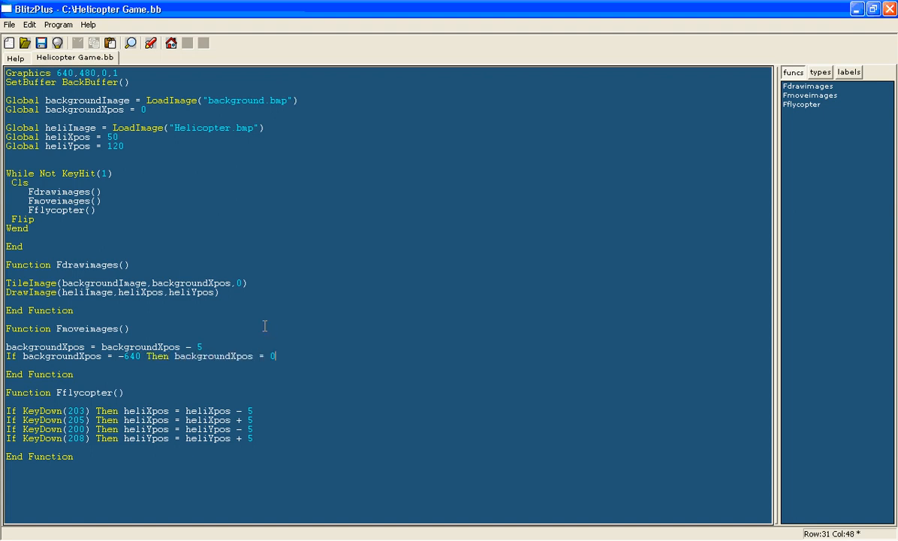
mouse_move(509, 228)
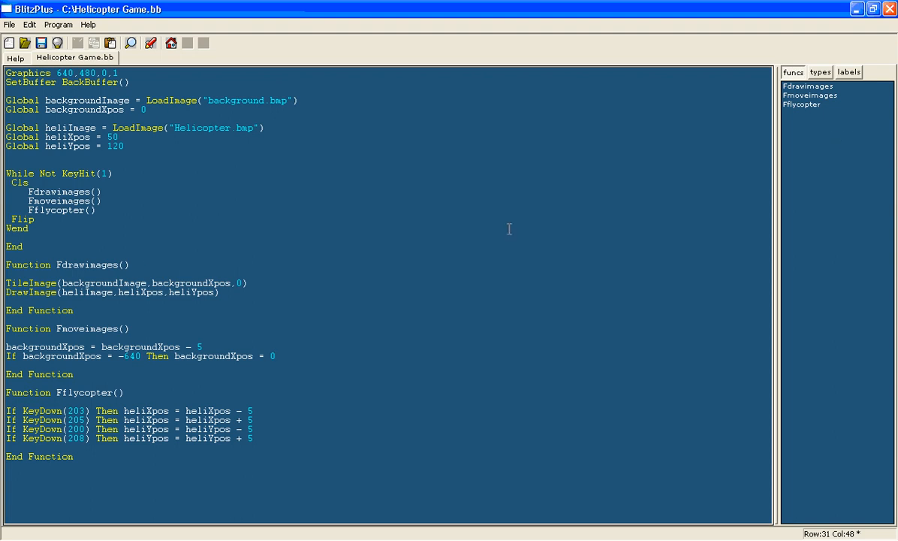
mouse_move(199, 262)
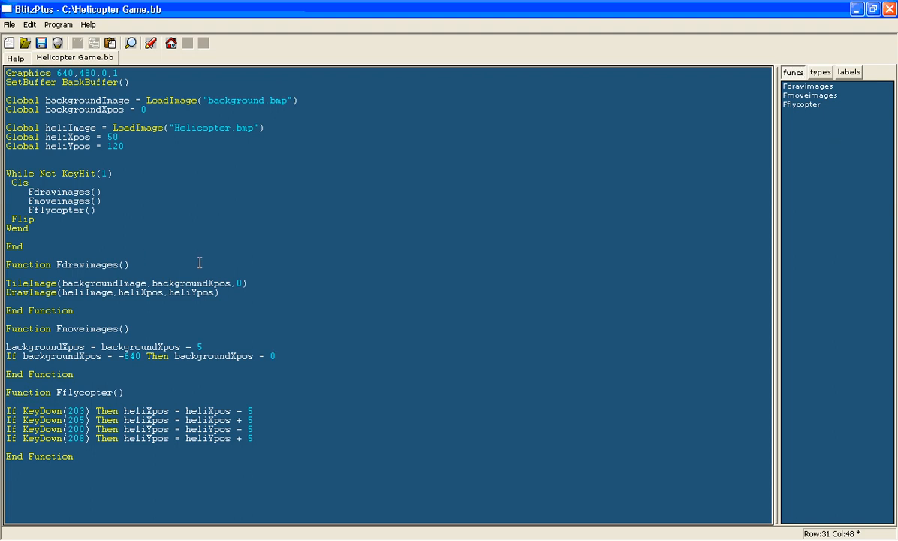
left_click(150, 42)
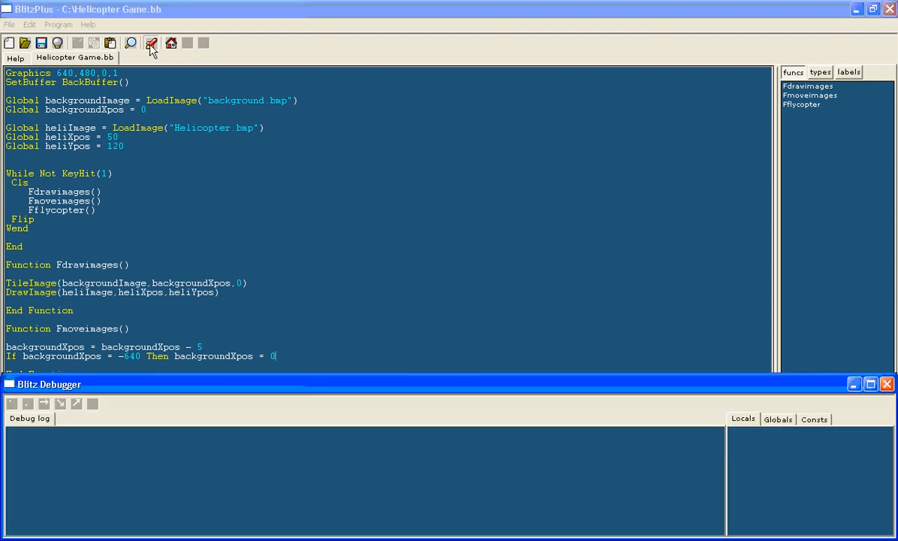
left_click(151, 42)
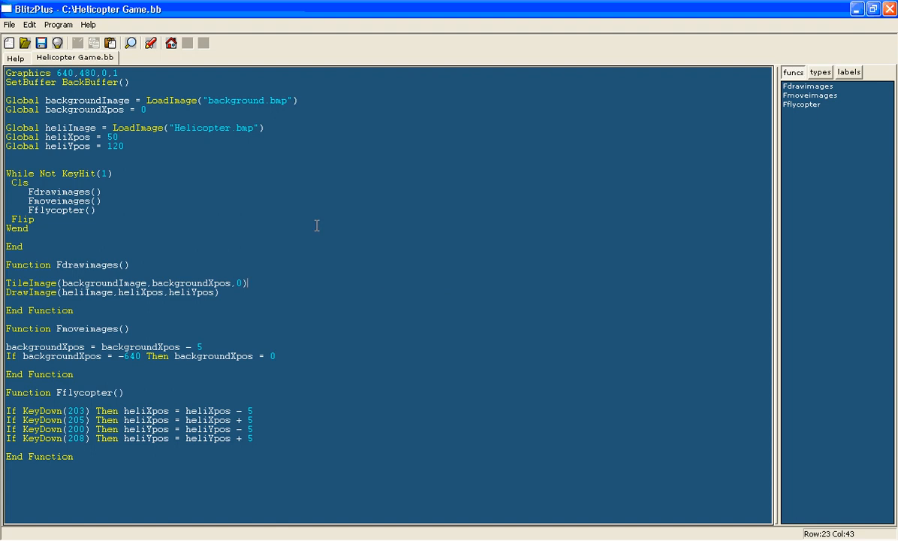
mouse_move(346, 280)
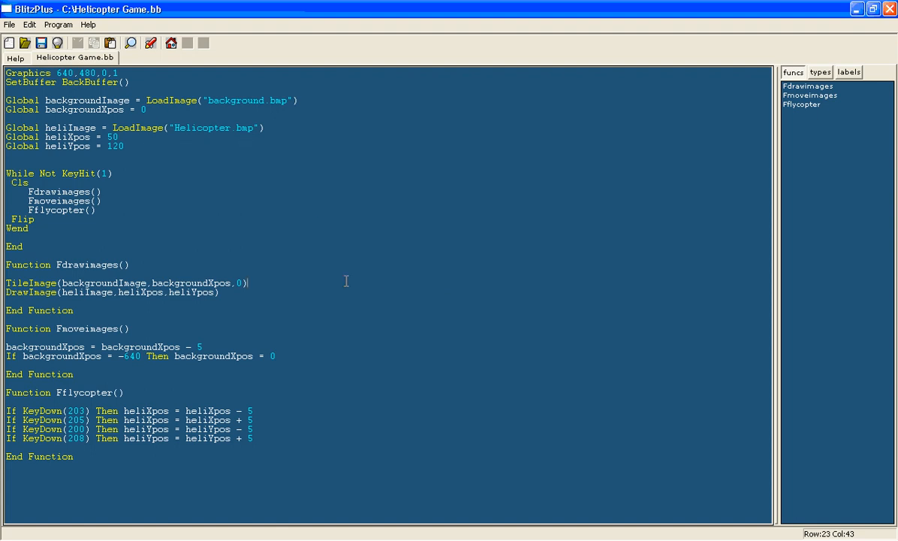
mouse_move(318, 245)
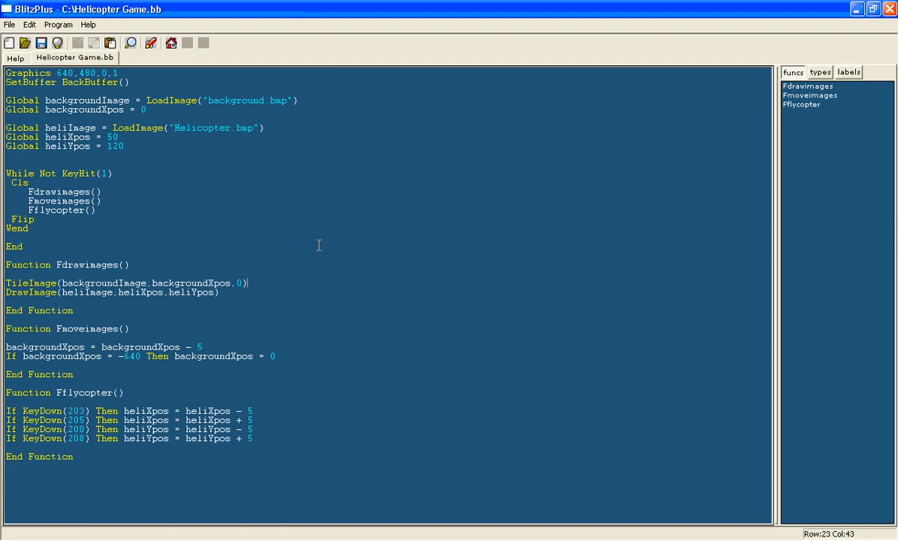
mouse_move(300, 223)
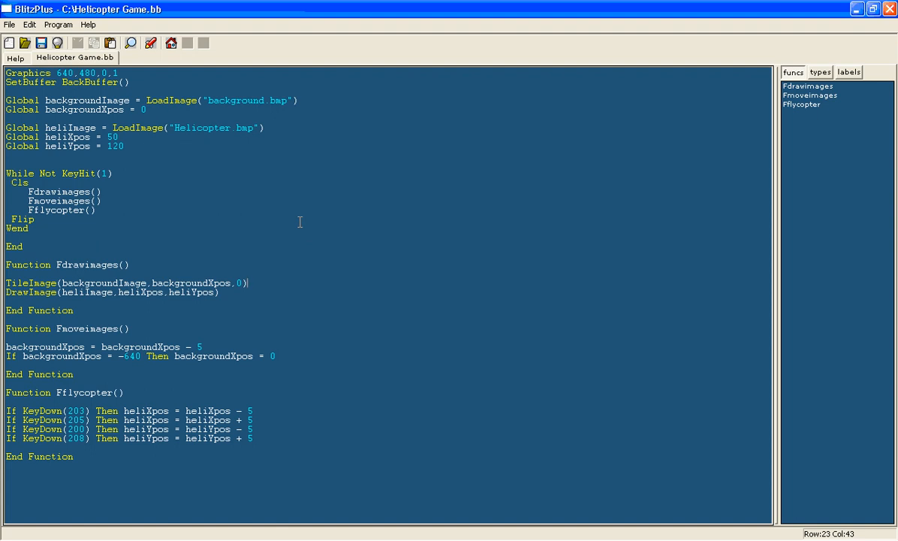
mouse_move(304, 141)
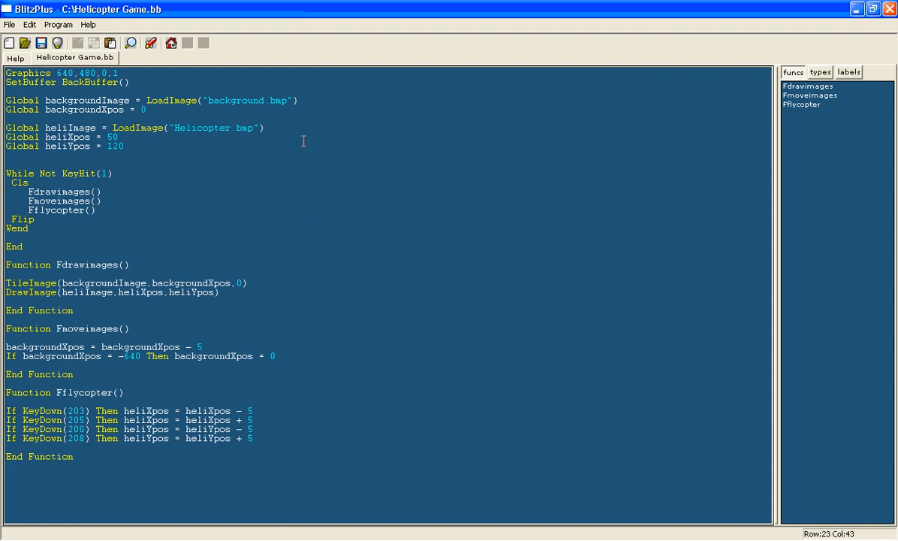
mouse_move(293, 361)
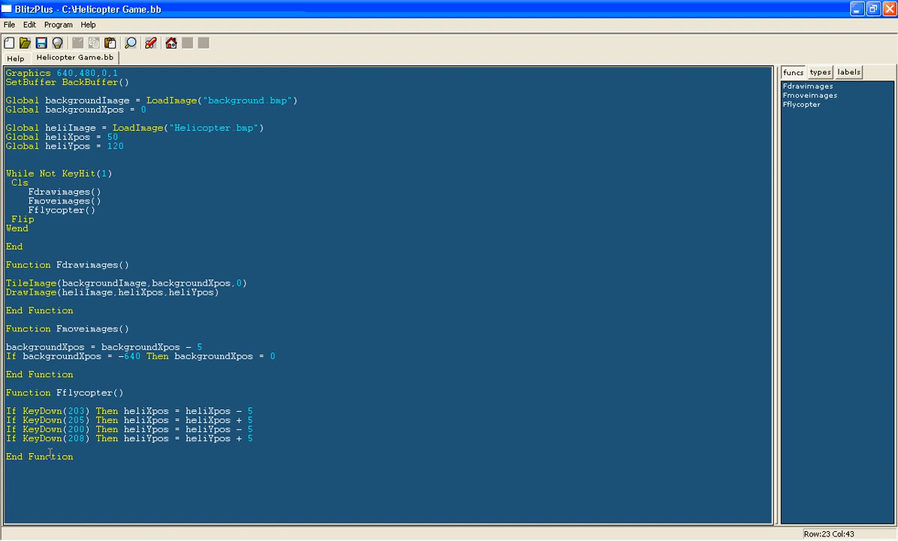
mouse_move(142, 510)
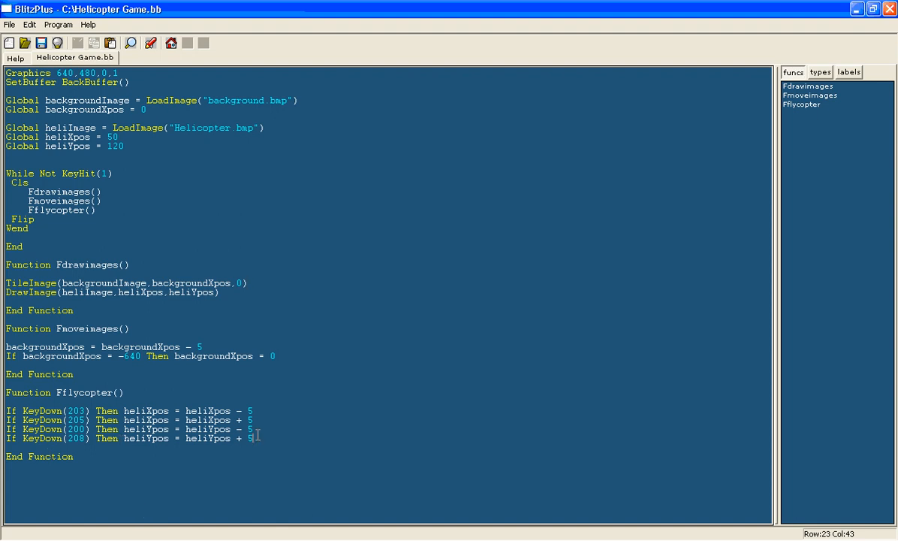
Replace the KeyDown lines with If MouseDown(1) Then heliYpos = heliYpos - 5
triple_click(128, 438)
type("i")
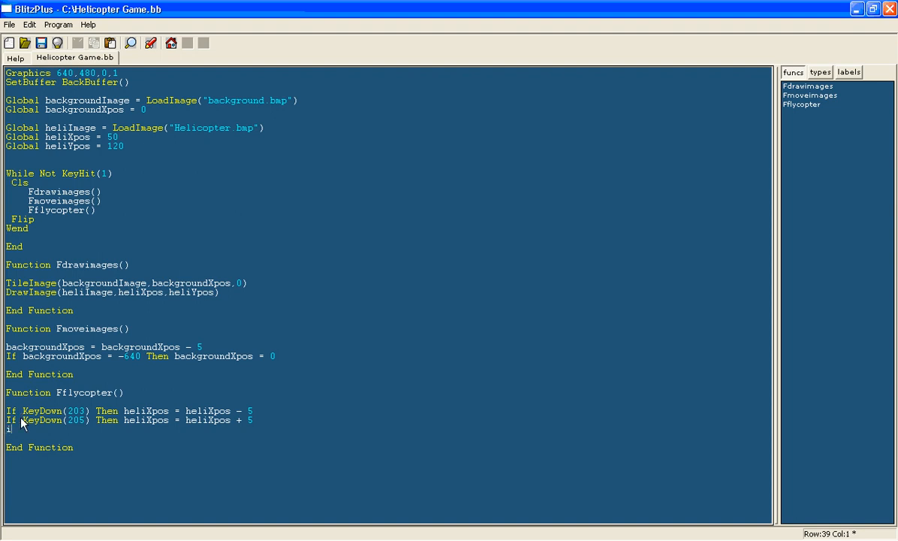
type("If MouseDown(")
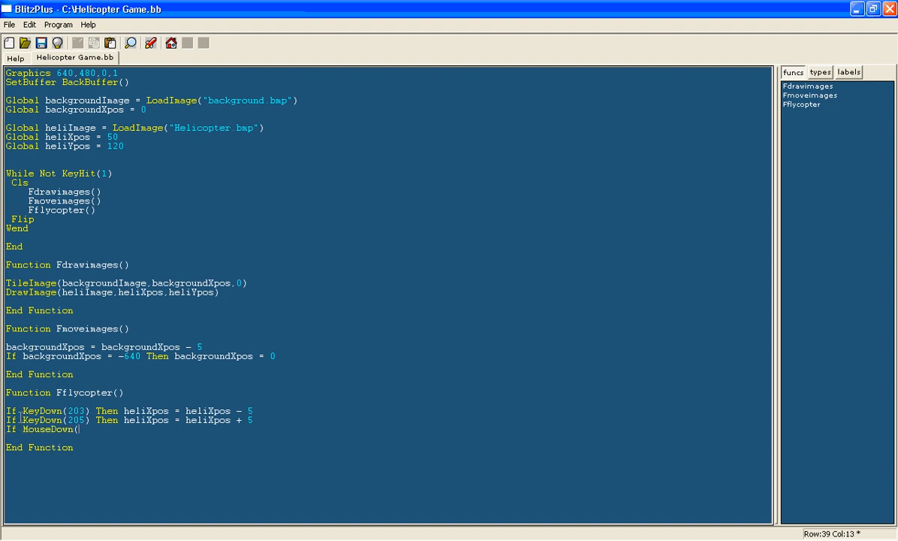
type("1)")
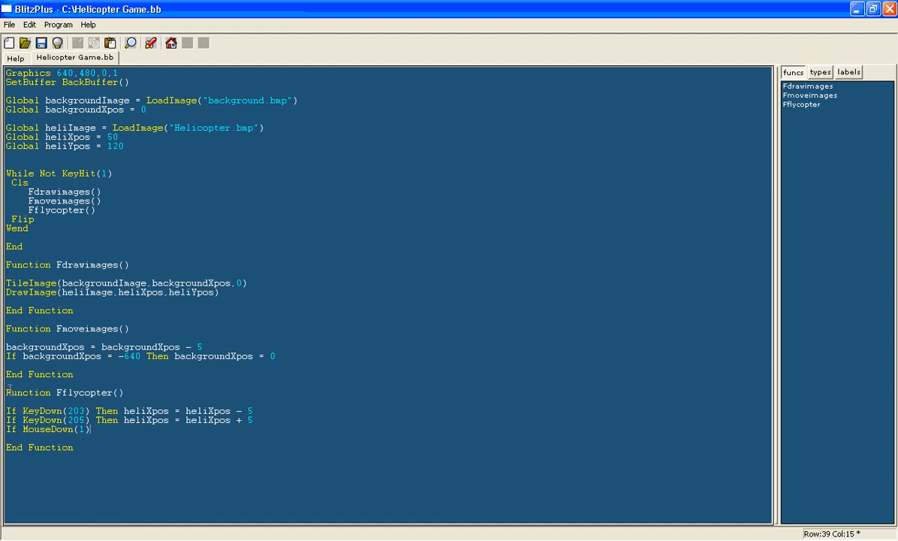
mouse_move(6, 69)
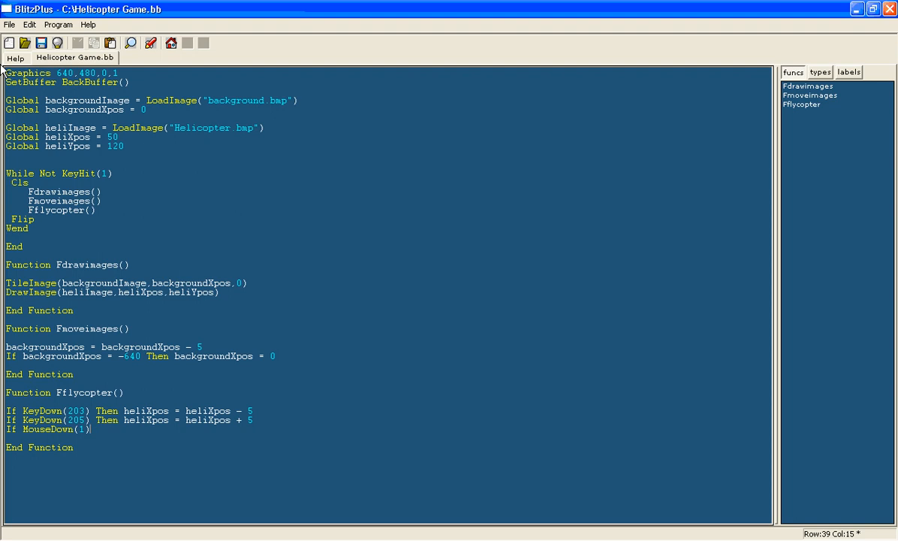
mouse_move(118, 426)
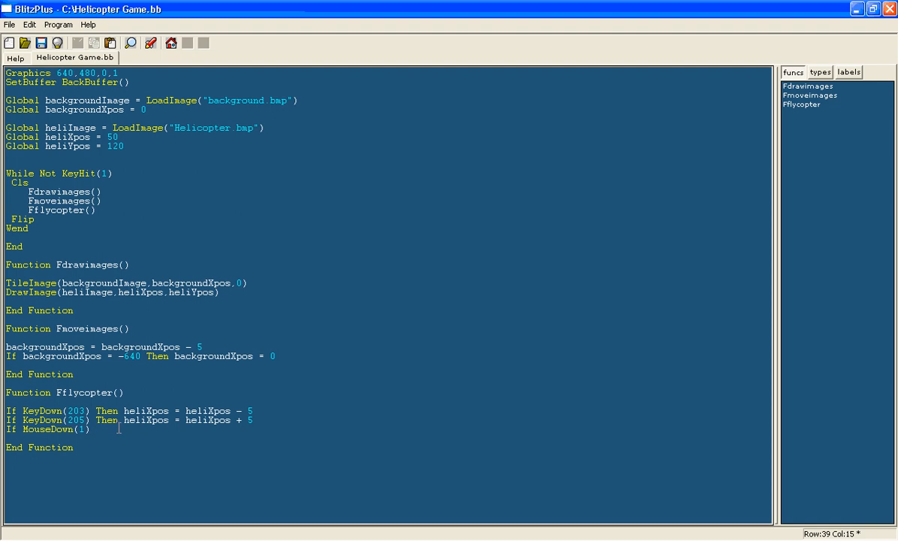
mouse_move(122, 434)
type(" Then")
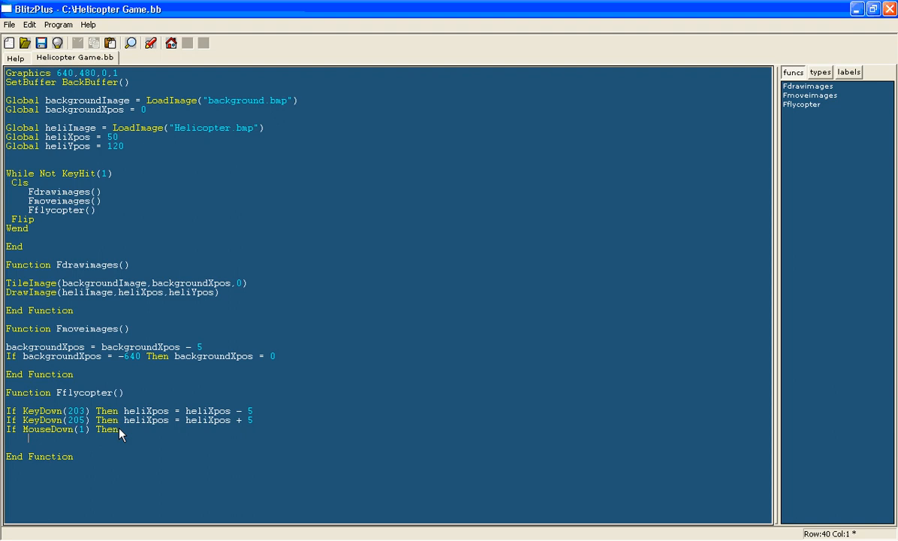
type("heliYpos")
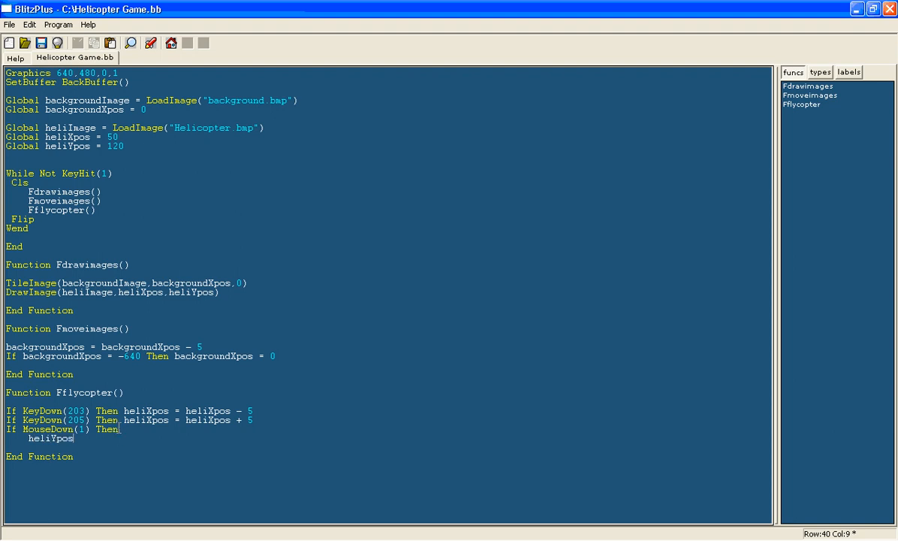
type("= heli")
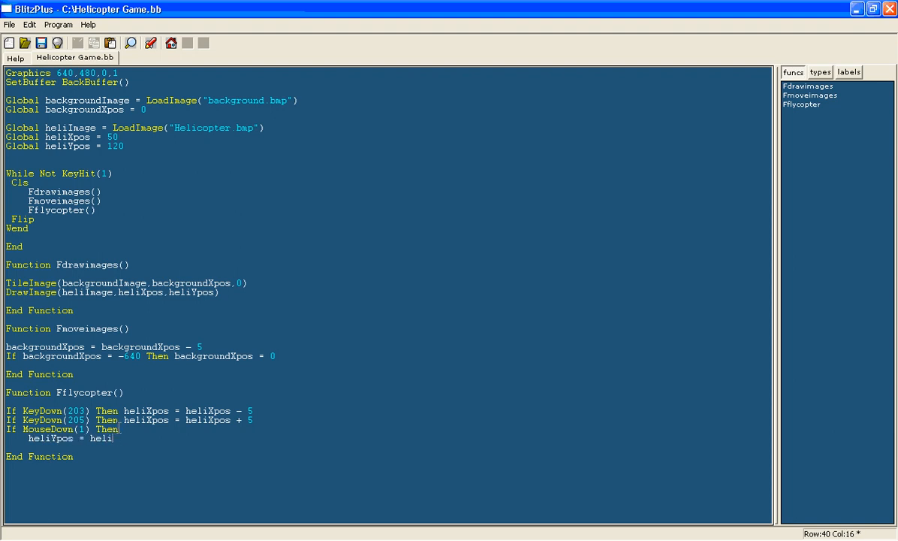
type("Ypos")
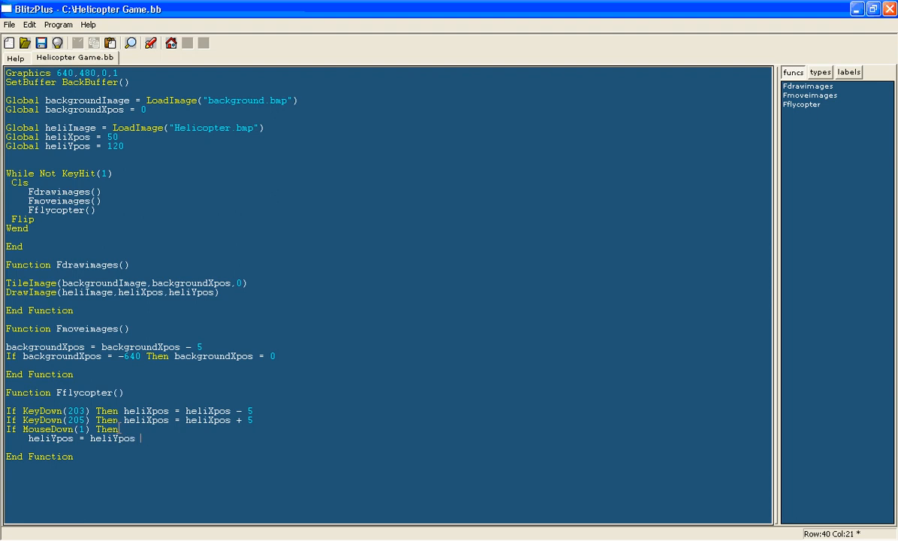
type("- 5")
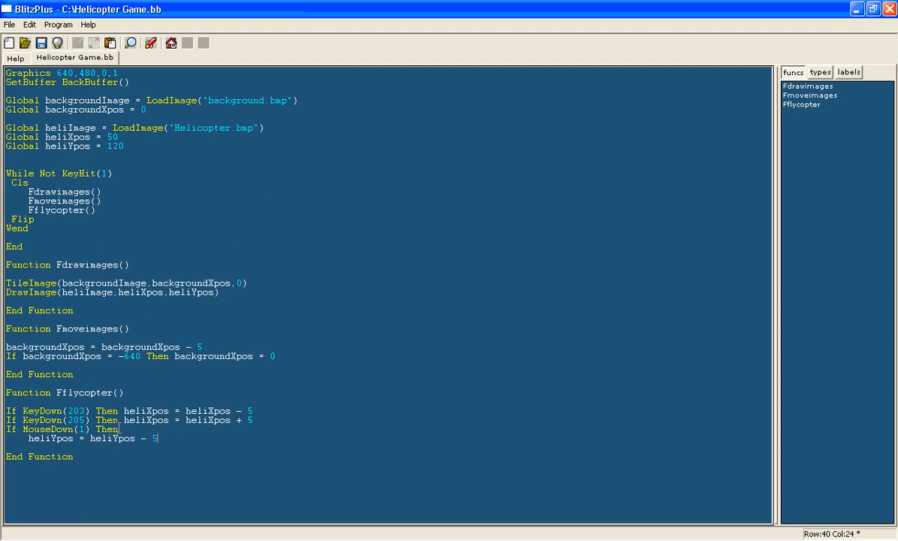
mouse_move(330, 456)
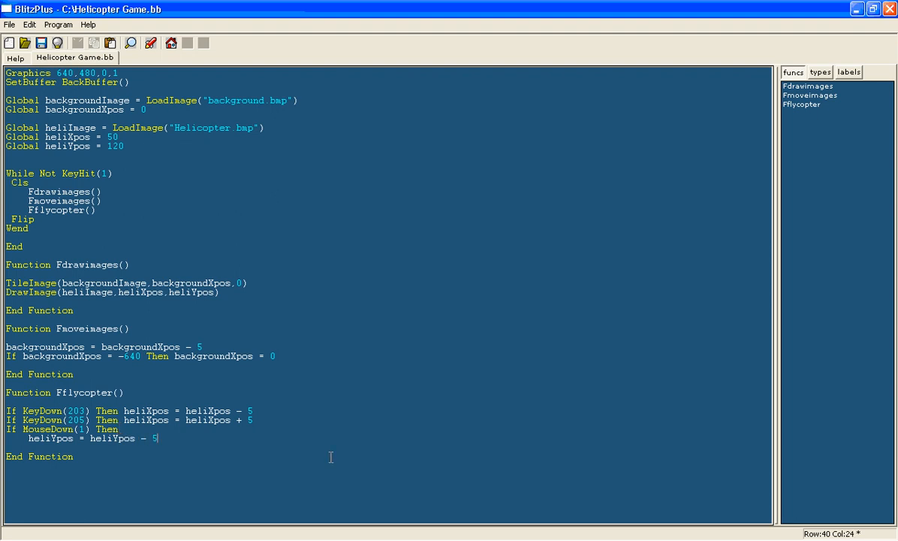
Add Else heliYpos = heliYpos + 10 and close with EndIf
type("else")
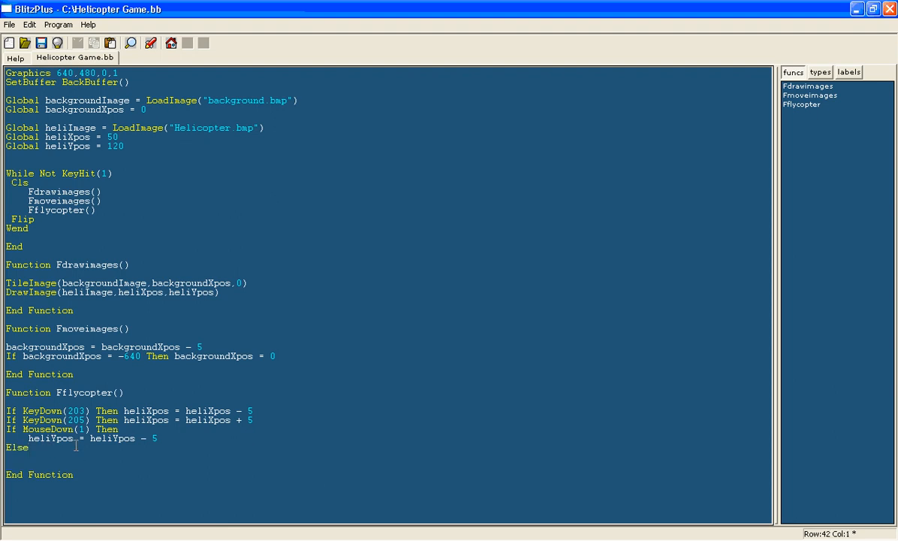
type("heliY")
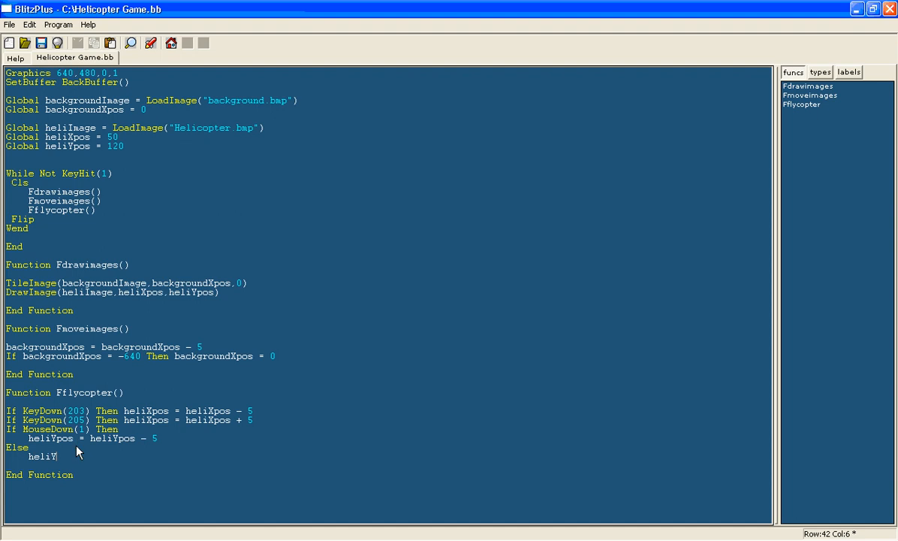
type("pos")
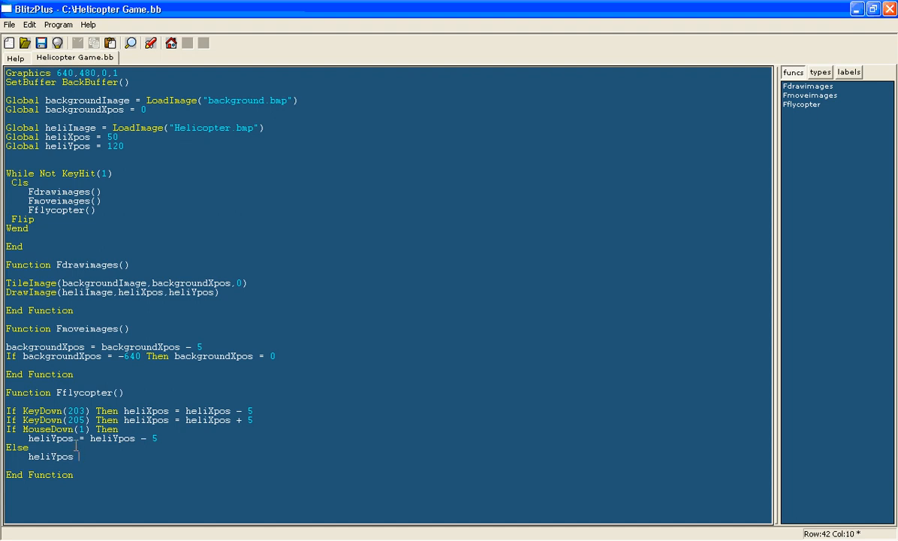
type("heliYpos + 10")
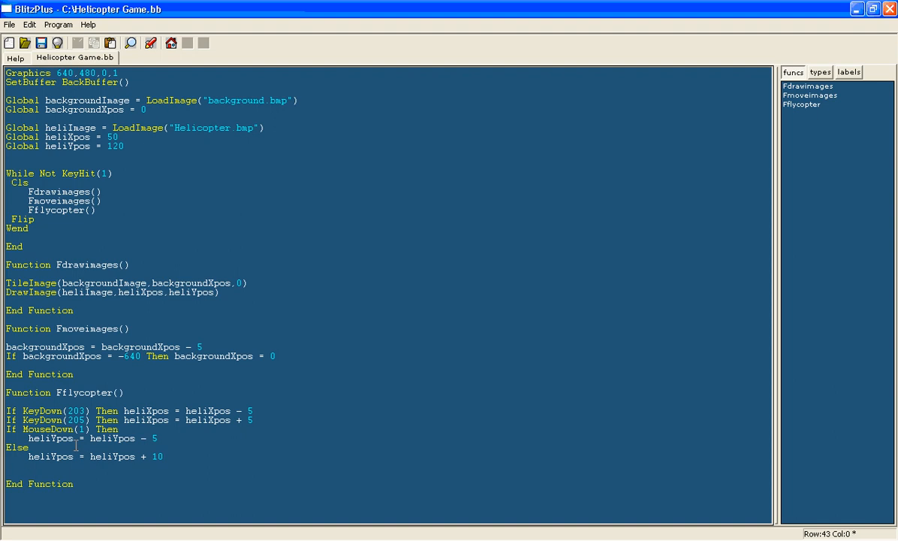
type("endi")
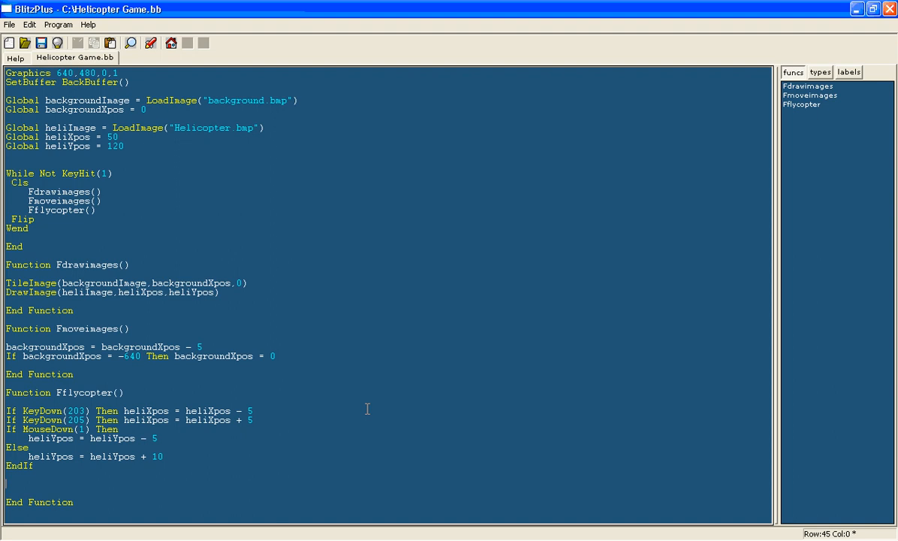
Clamp the left edge with If heliXpos < 1 Then heliXpos = 0
type("If heliXpos")
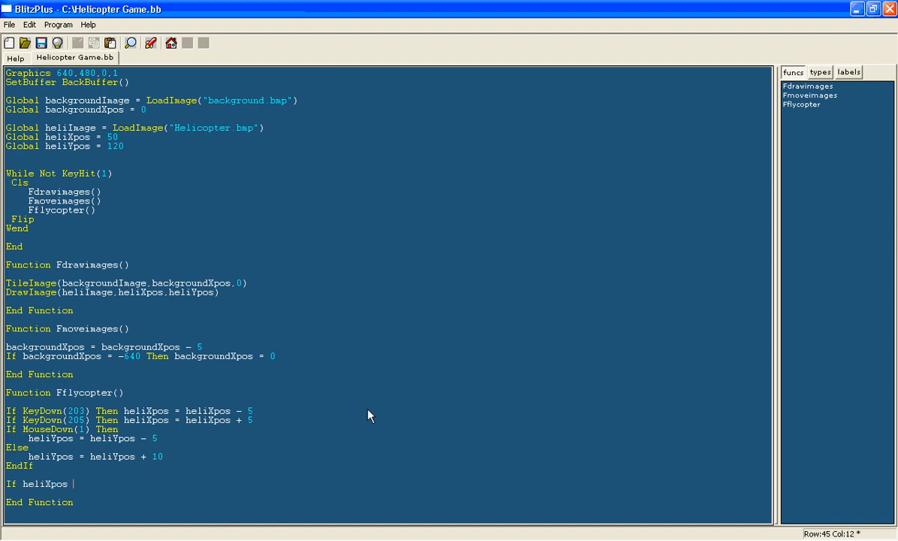
type("< 1 Then")
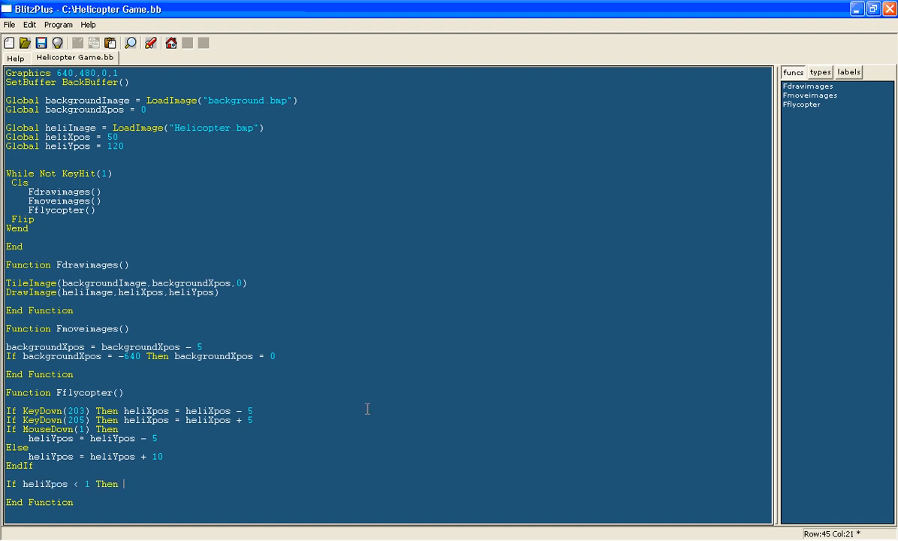
type("heliXpos")
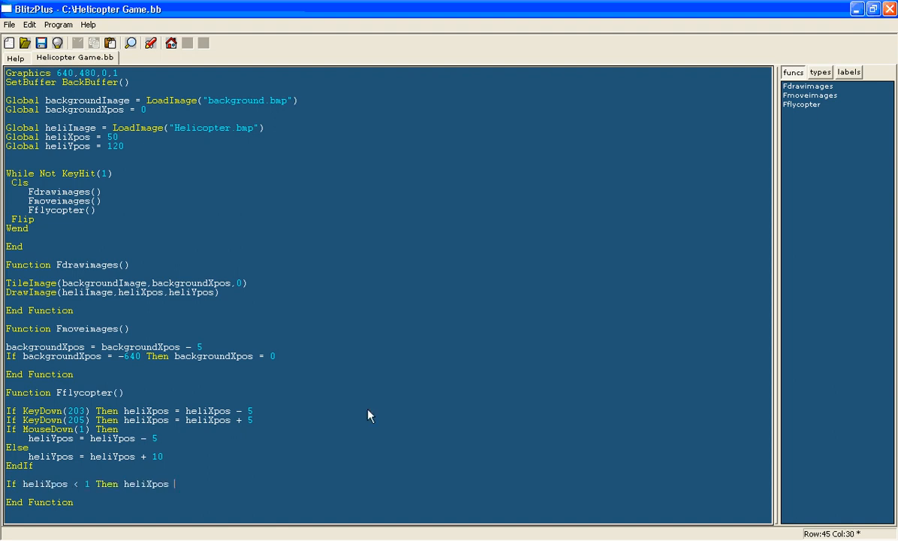
type("= 0")
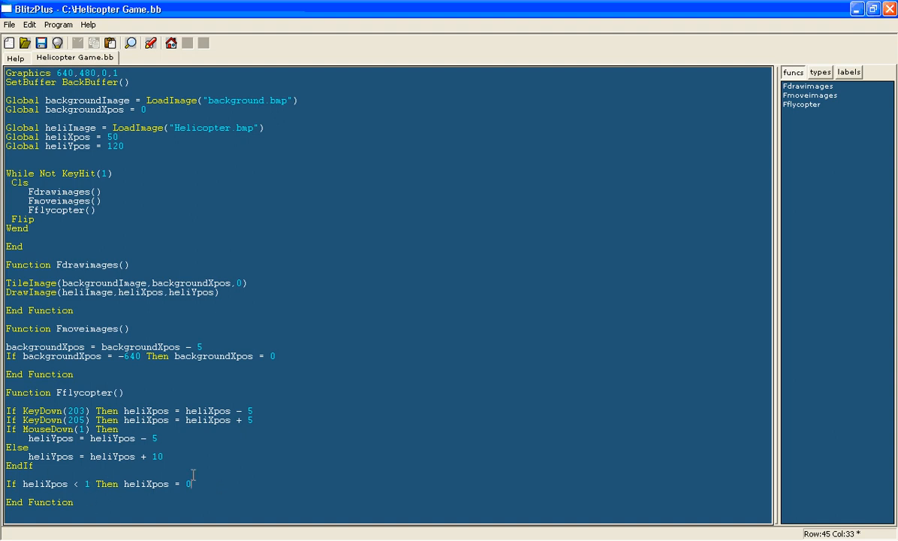
mouse_move(285, 288)
type("If heliX")
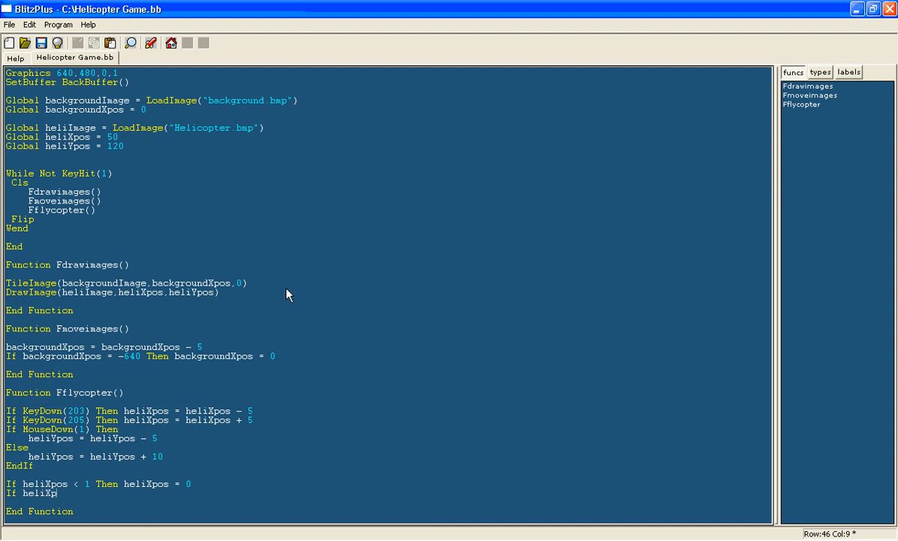
Clamp the right edge with If heliXpos > 539 Then heliXpos = 540
type("pos >")
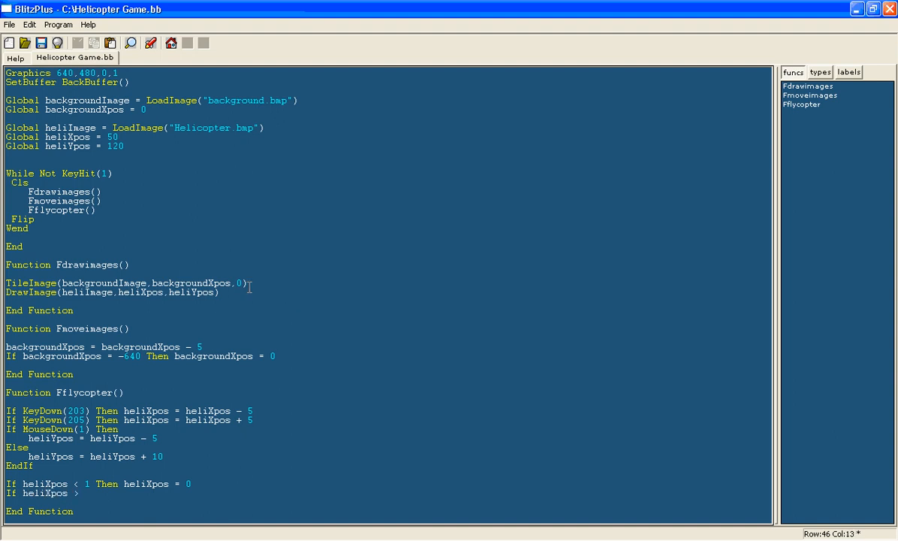
mouse_move(386, 215)
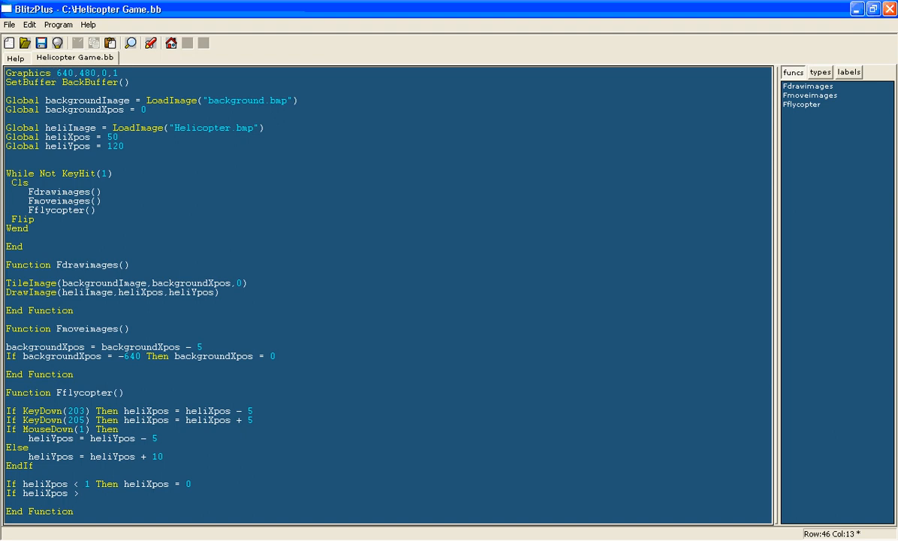
type("540")
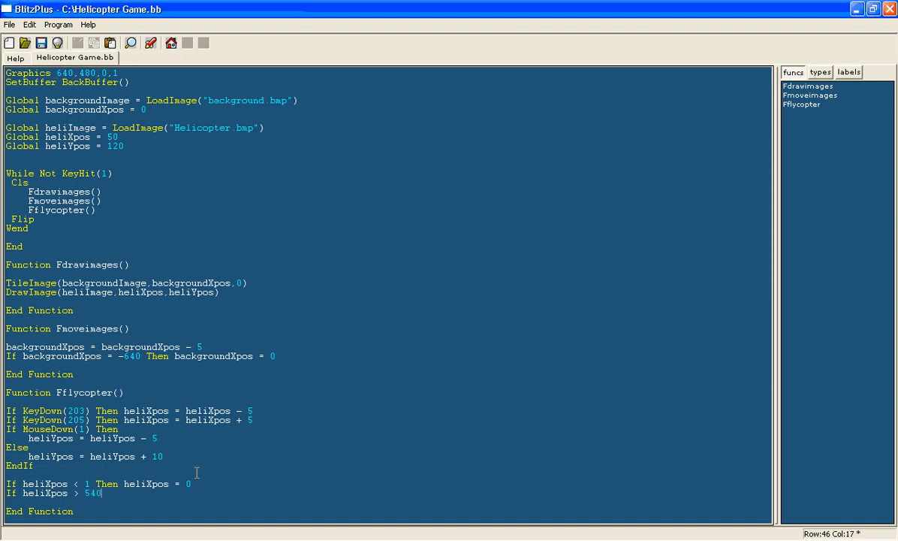
type("Then heliXpos =")
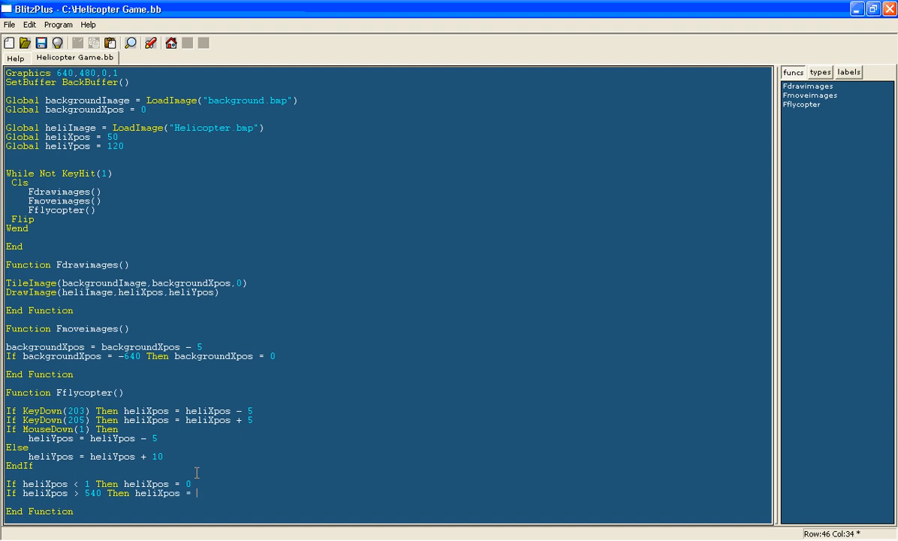
type("540")
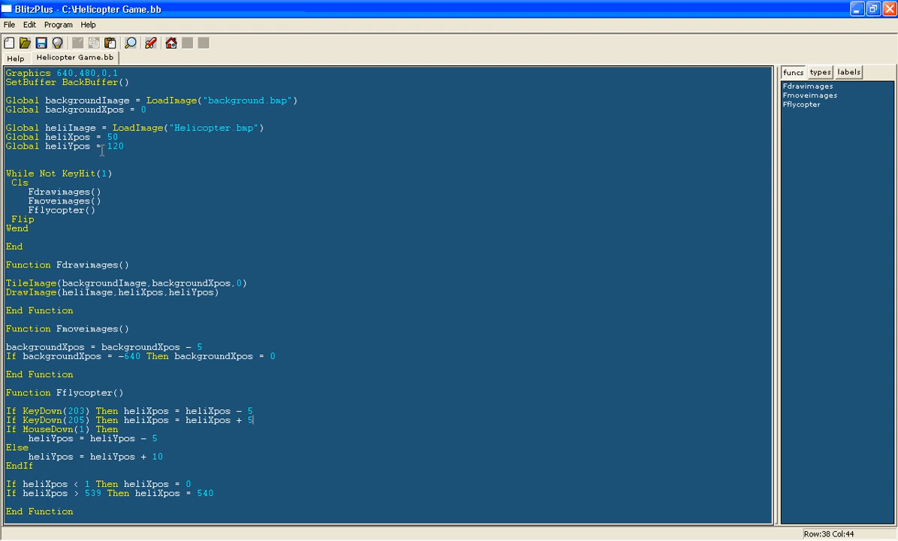
Declare Global stage = 1 under the helicopter globals and begin a Select in the loop
left_click(111, 146)
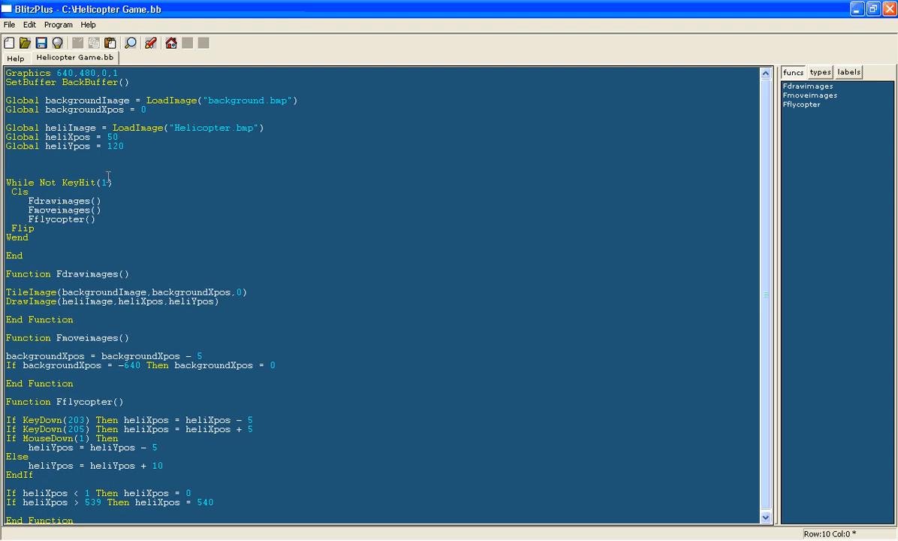
mouse_move(148, 217)
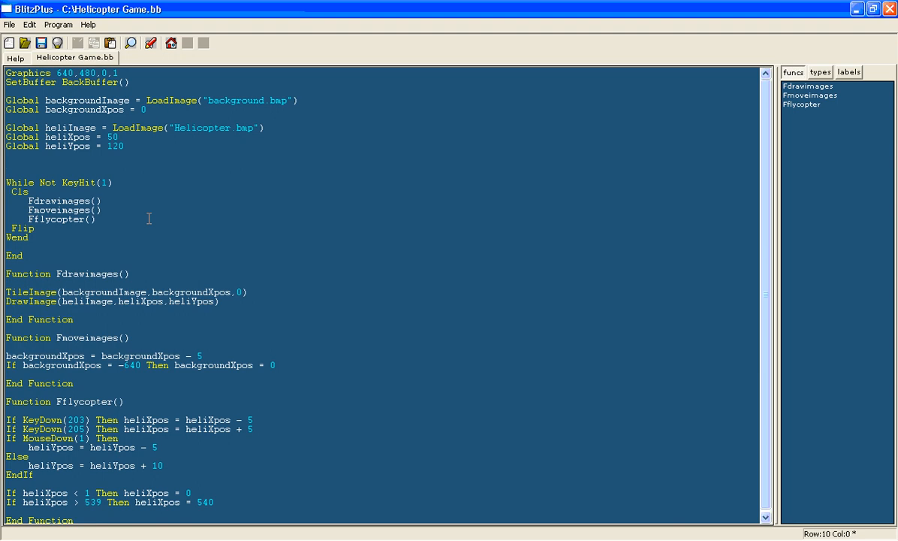
type("glob a")
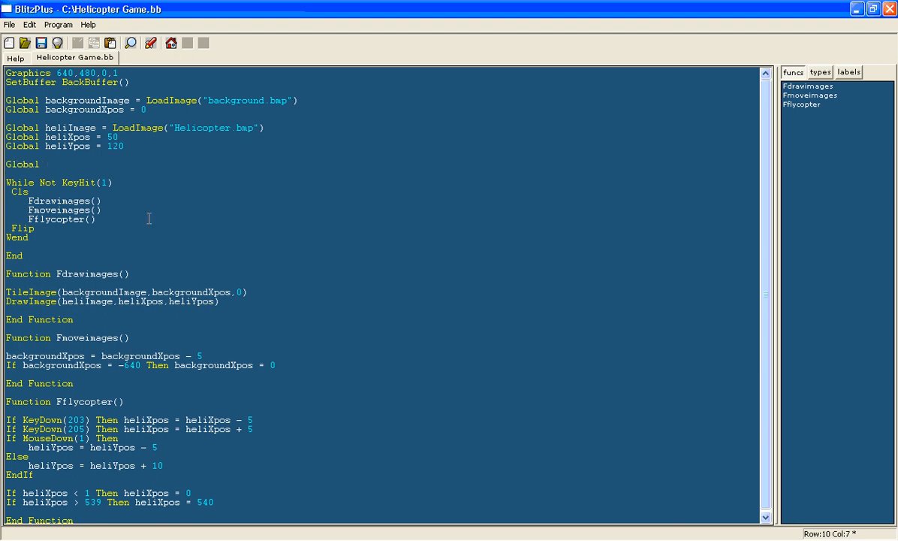
type("stage = 1")
type("Select s")
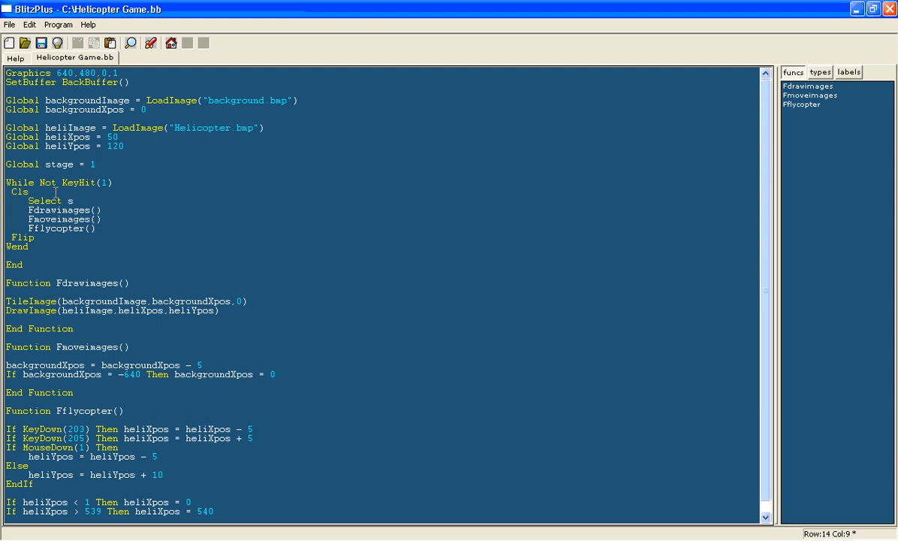
Write Select stage, Case 1 with Text 320,240,"Press Enter to begin flying",1,1
type("tage")
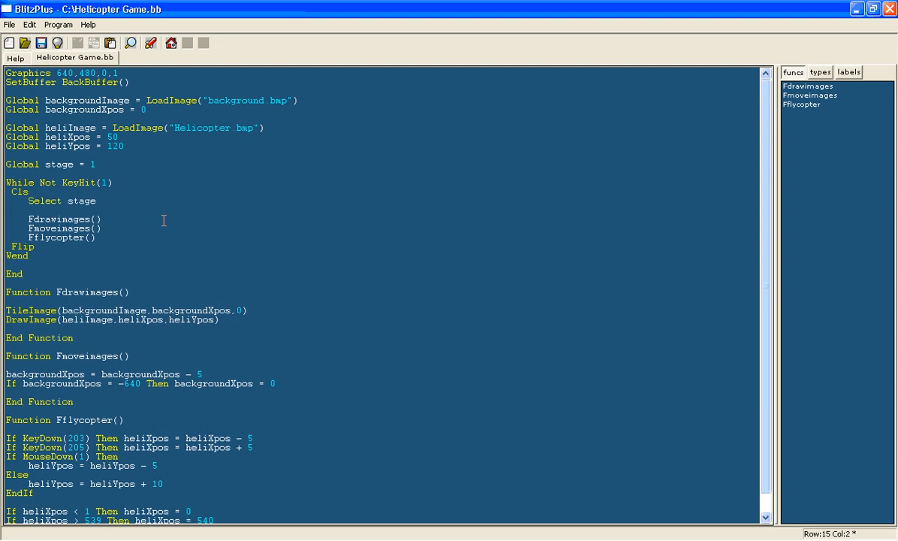
type("Case 1")
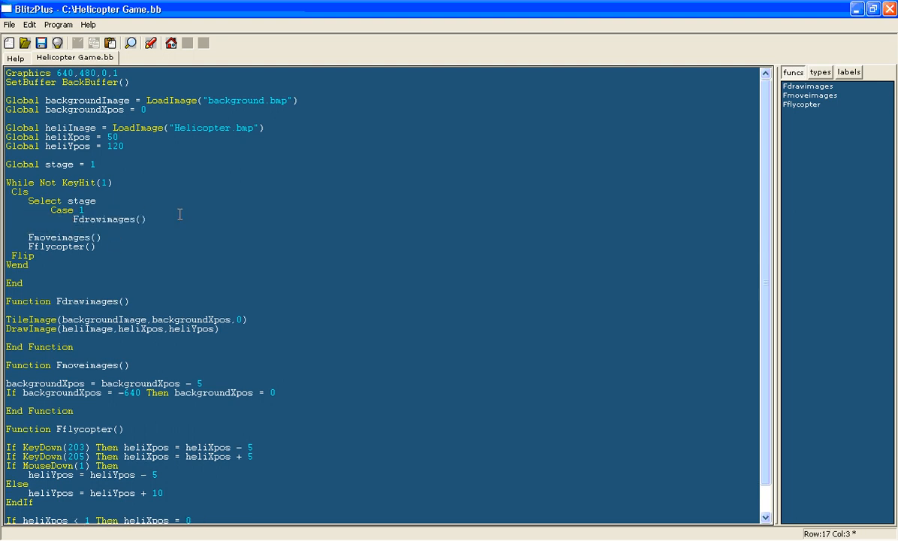
type("te")
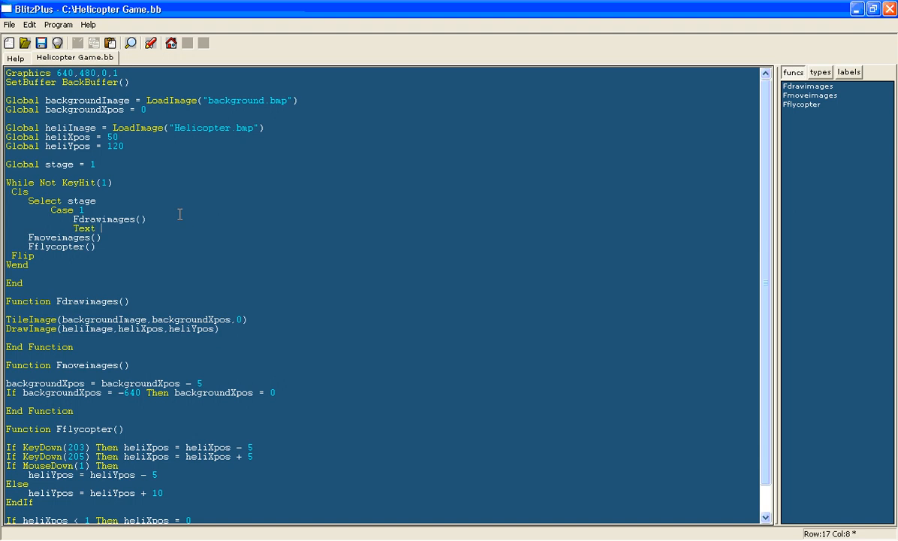
type("320,")
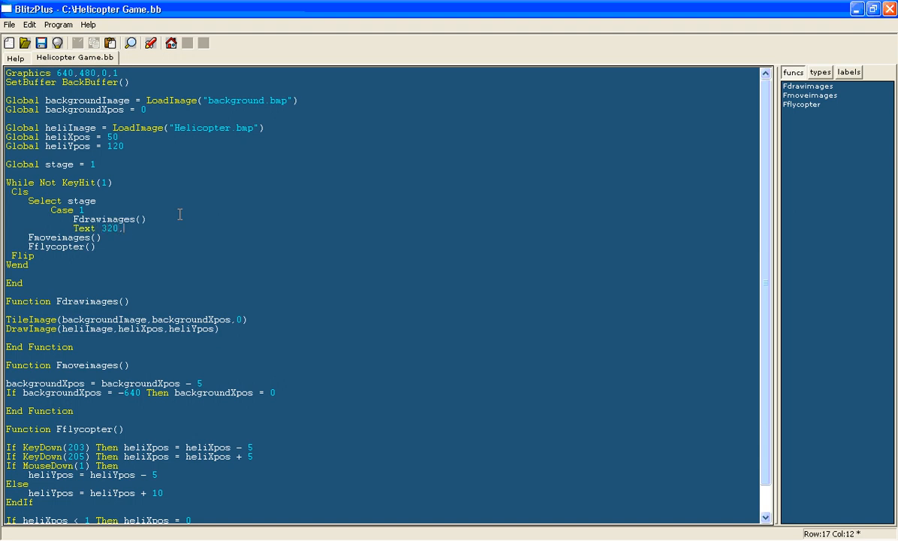
type("240,")
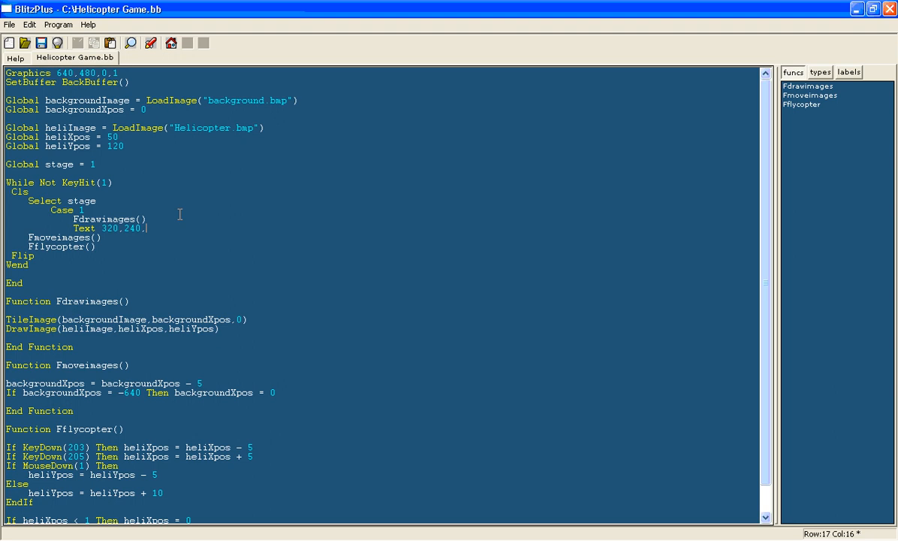
type("\"Press")
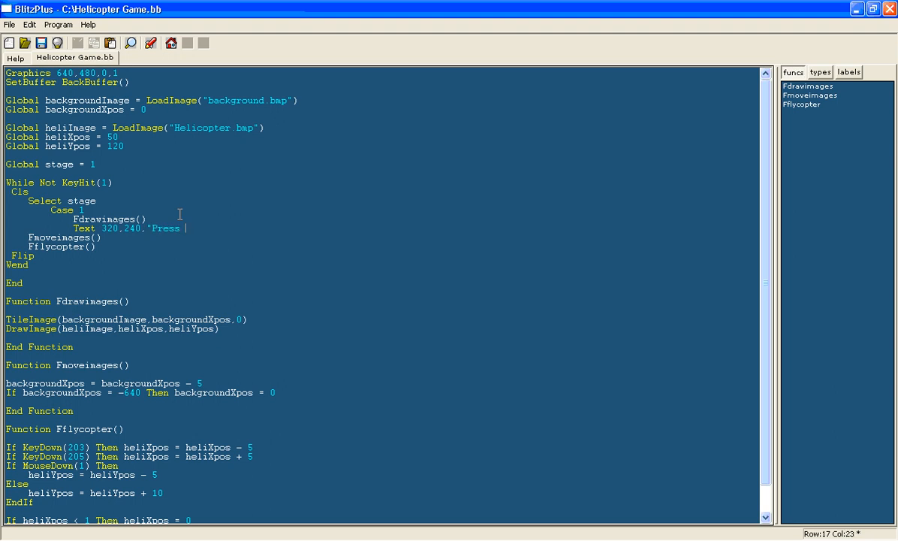
type("Enter to H")
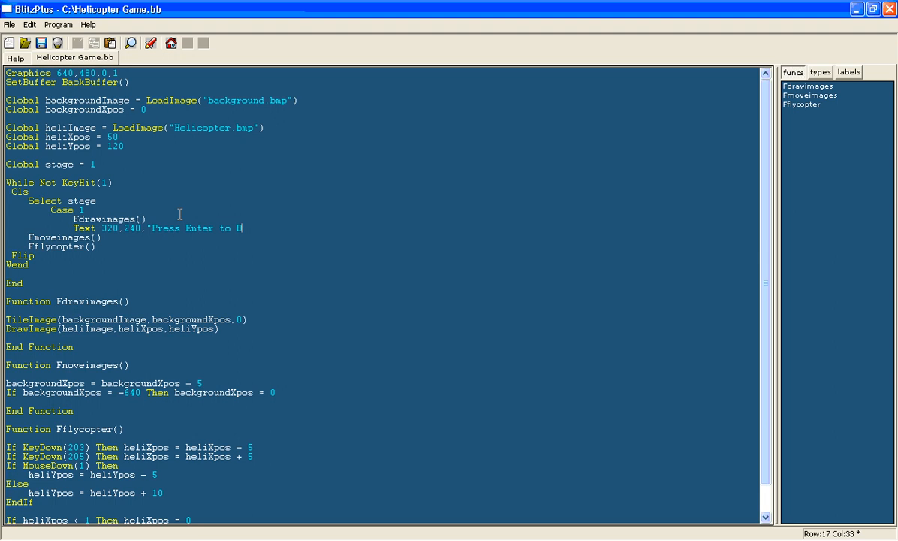
type("begin fly")
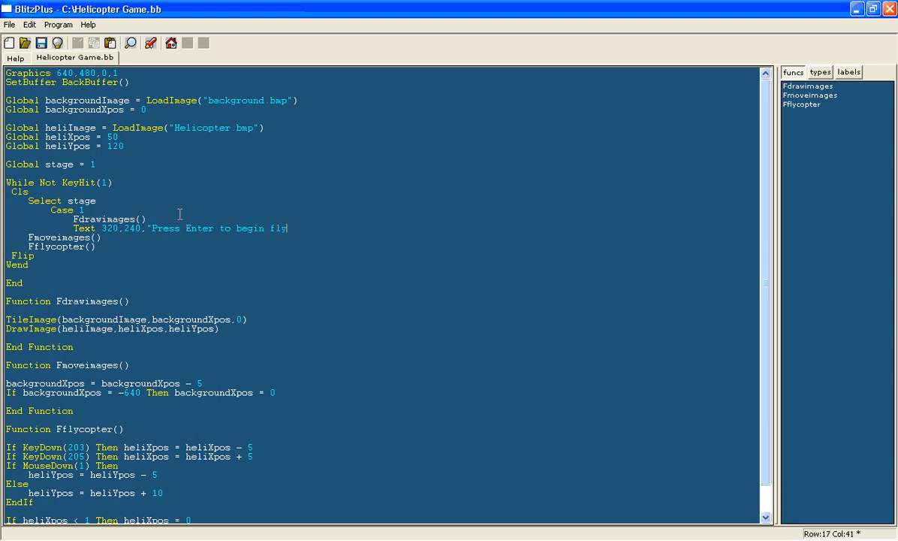
type("ing\",1,1")
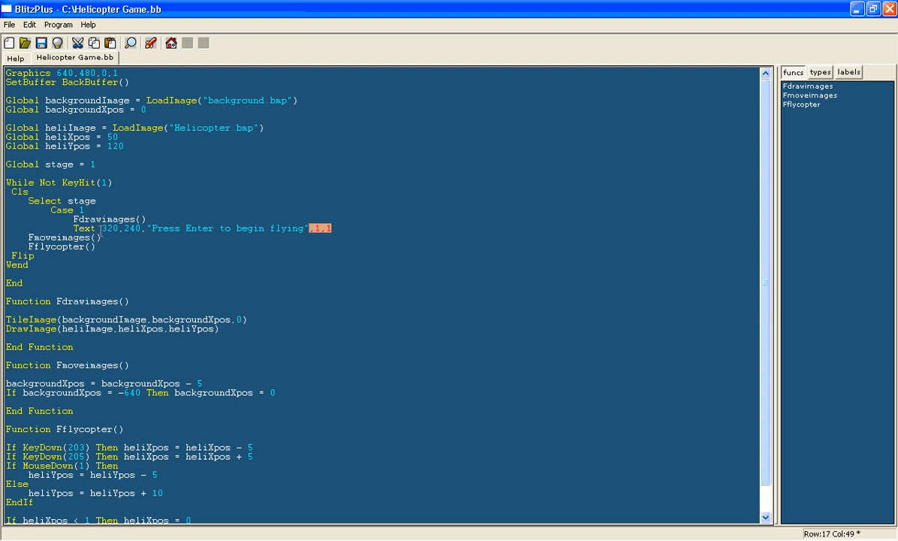
mouse_move(487, 258)
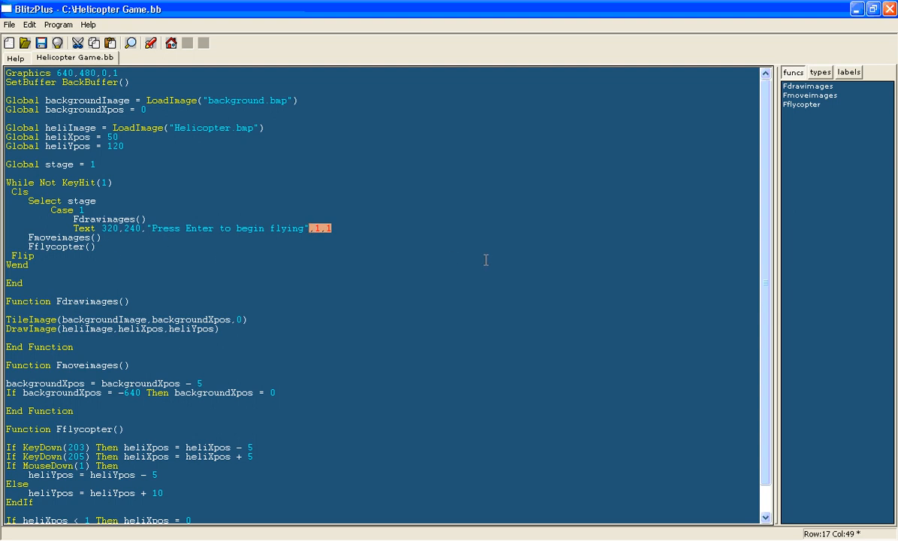
mouse_move(451, 277)
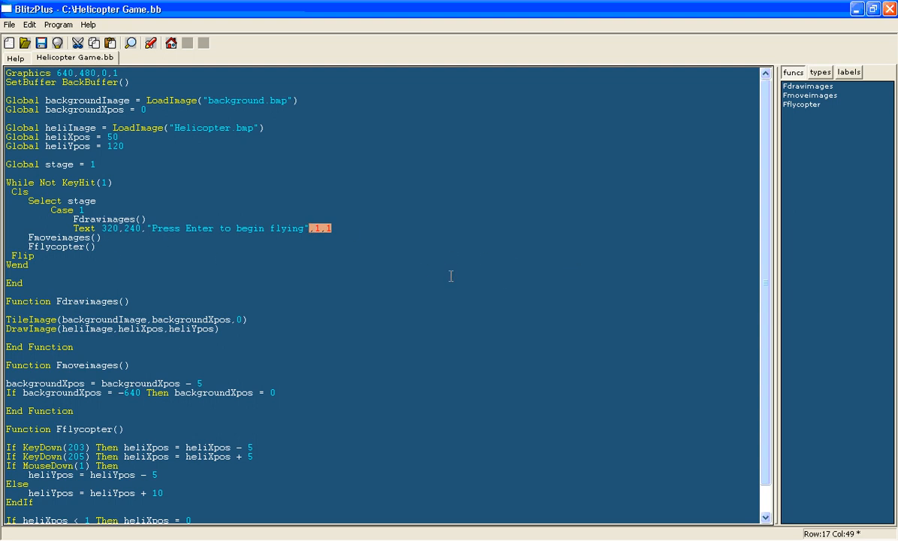
Start an If KeyHit(28) check on a new line under the Text statement
key("enter")
type("i")
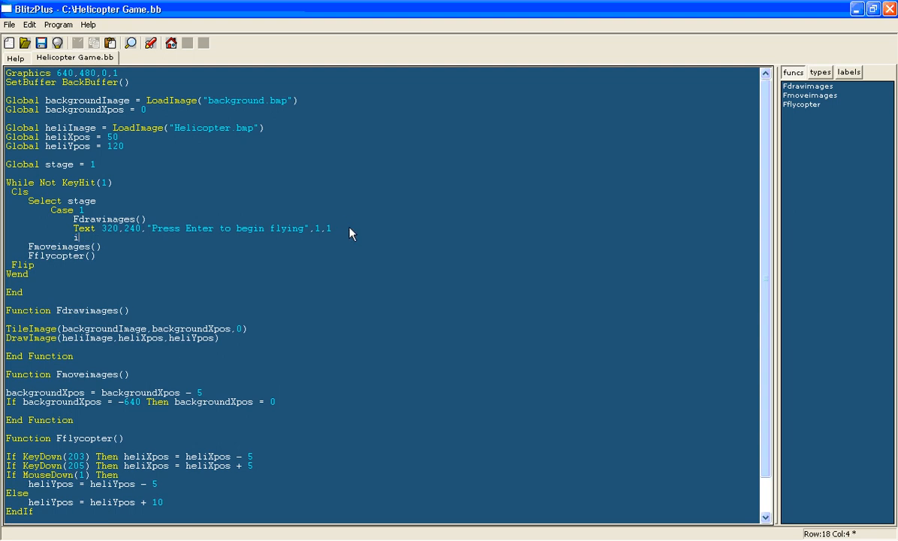
type("f KeyHit(")
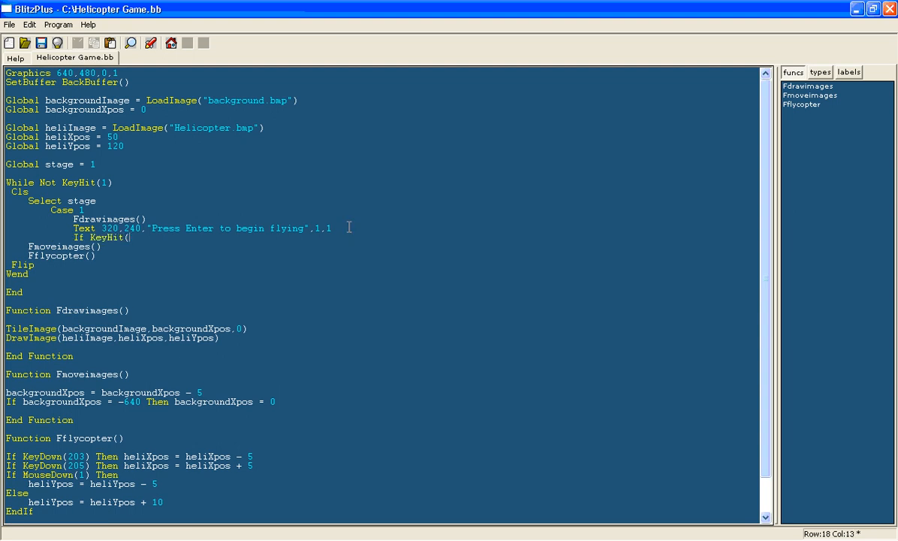
type("28")
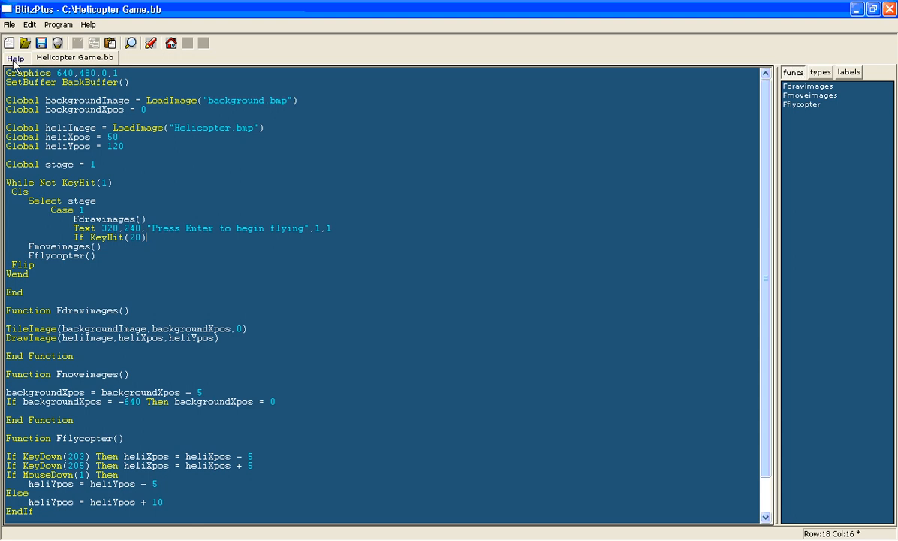
Confirm Enter is scancode 28 in Help, then add Then stage = 2 and Case 2's three calls
left_click(15, 57)
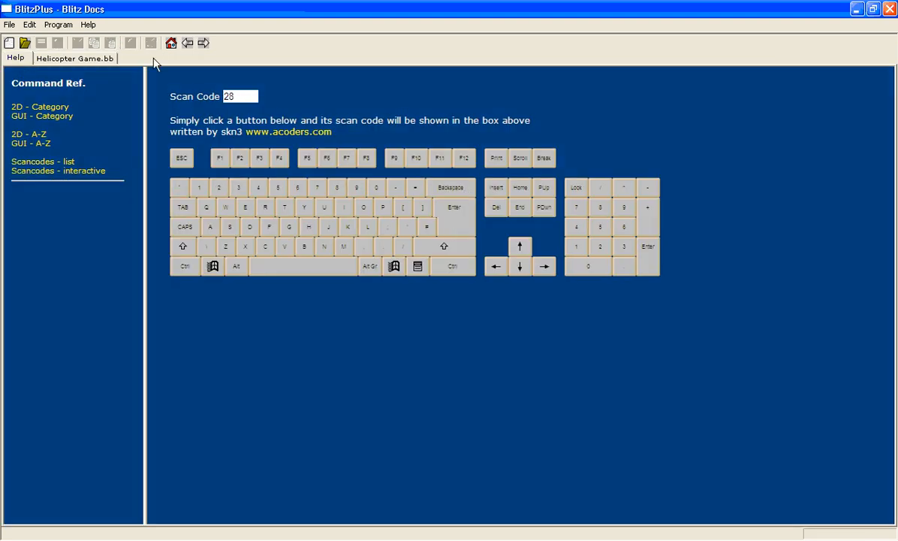
left_click(75, 57)
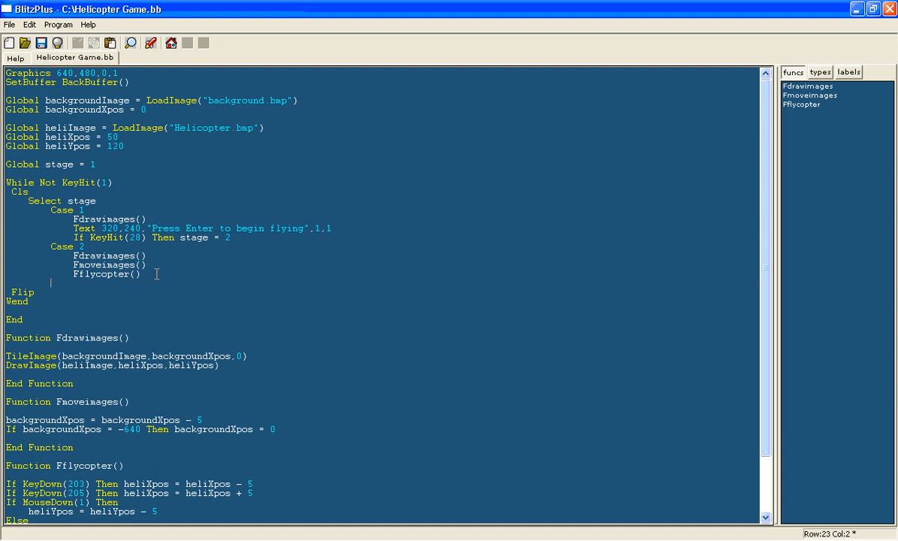
Close the stage block with a correctly spelled End Select before Flip
type("endselct")
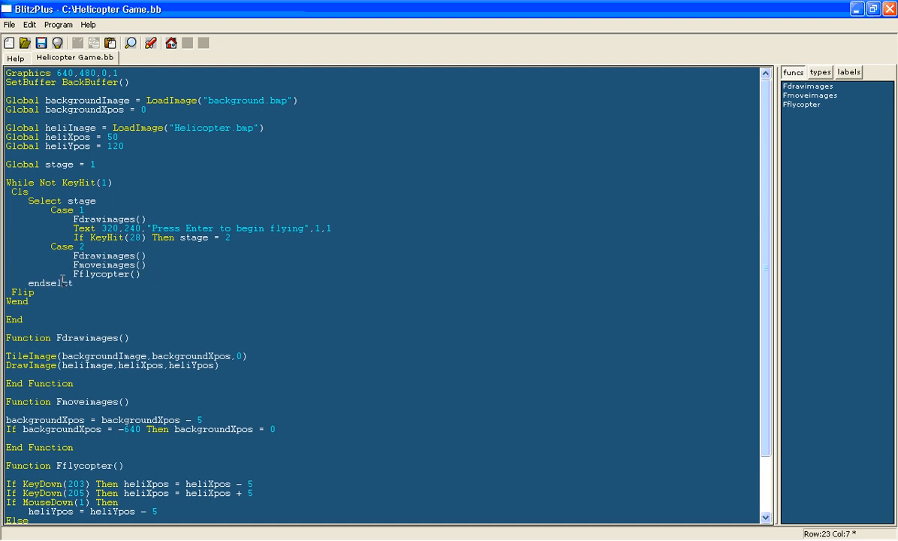
double_click(60, 282)
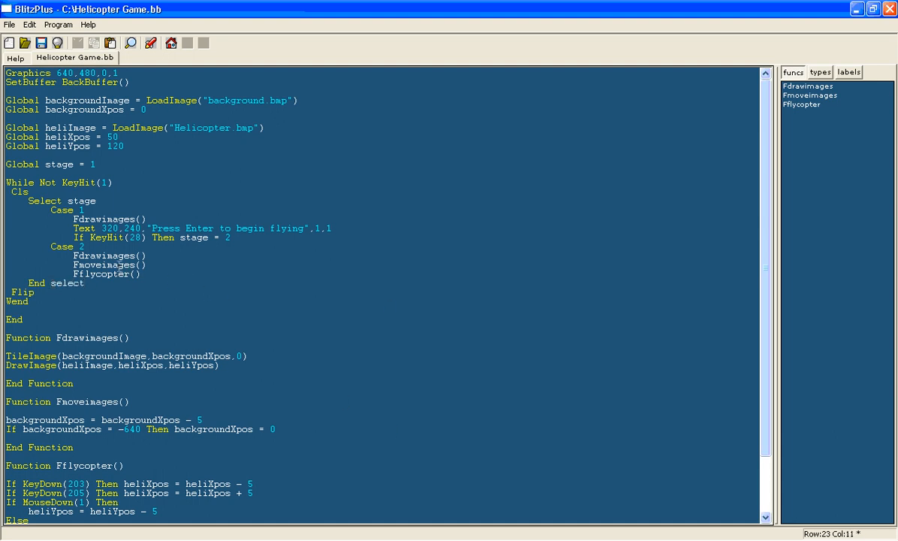
left_click(93, 278)
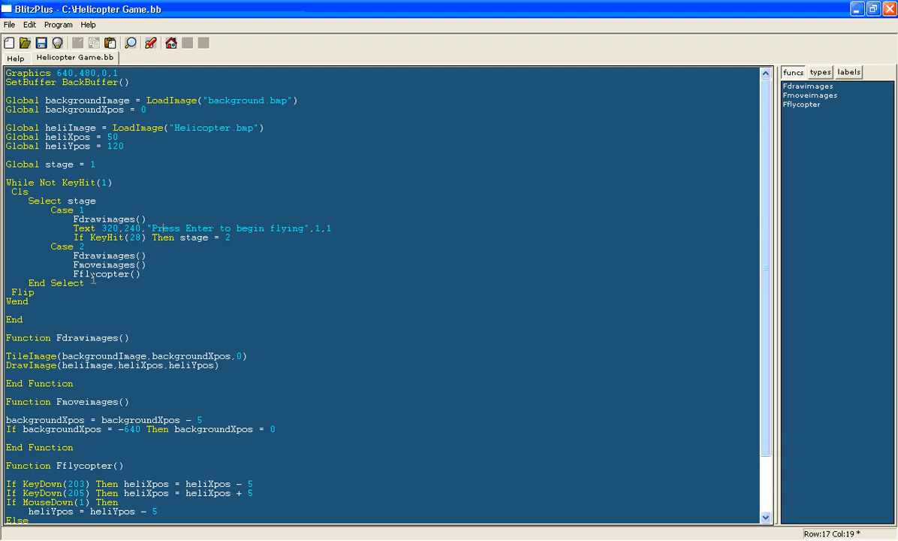
mouse_move(33, 6)
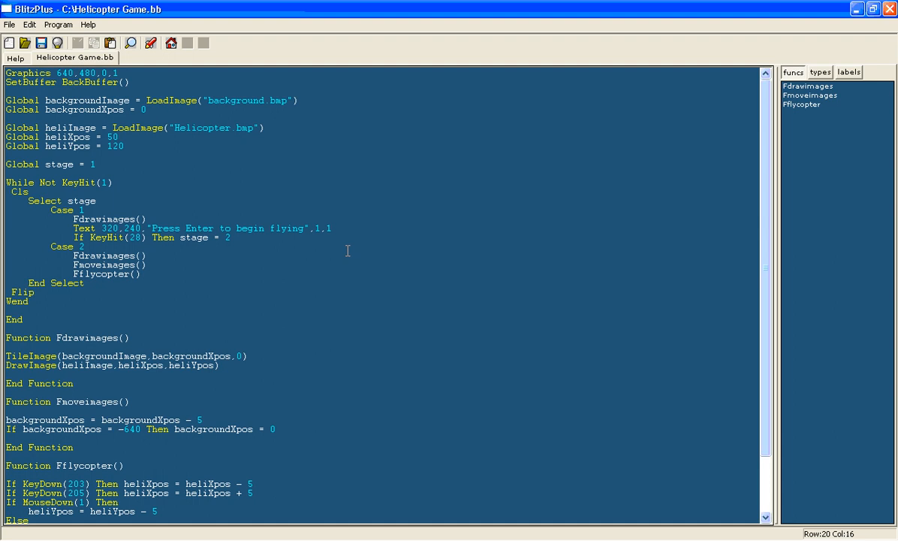
mouse_move(278, 533)
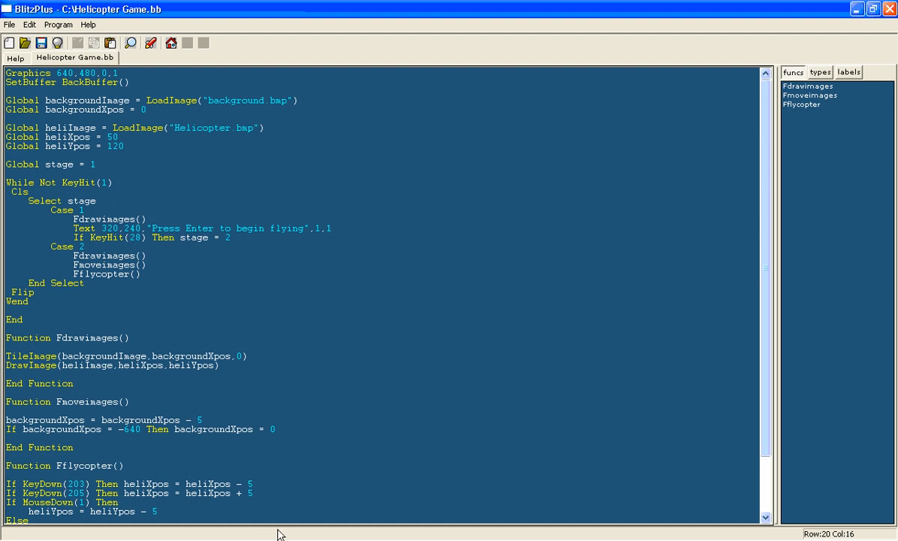